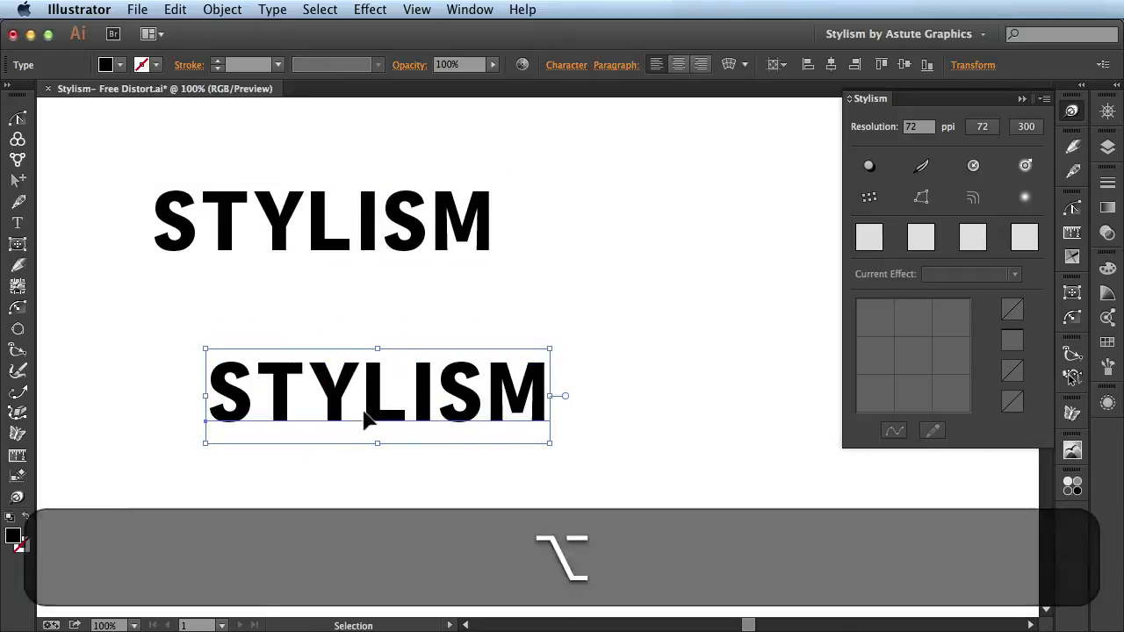
Step: Convert the lower STYLISM text to outlines and check the result in Outline view
right_click(376, 413)
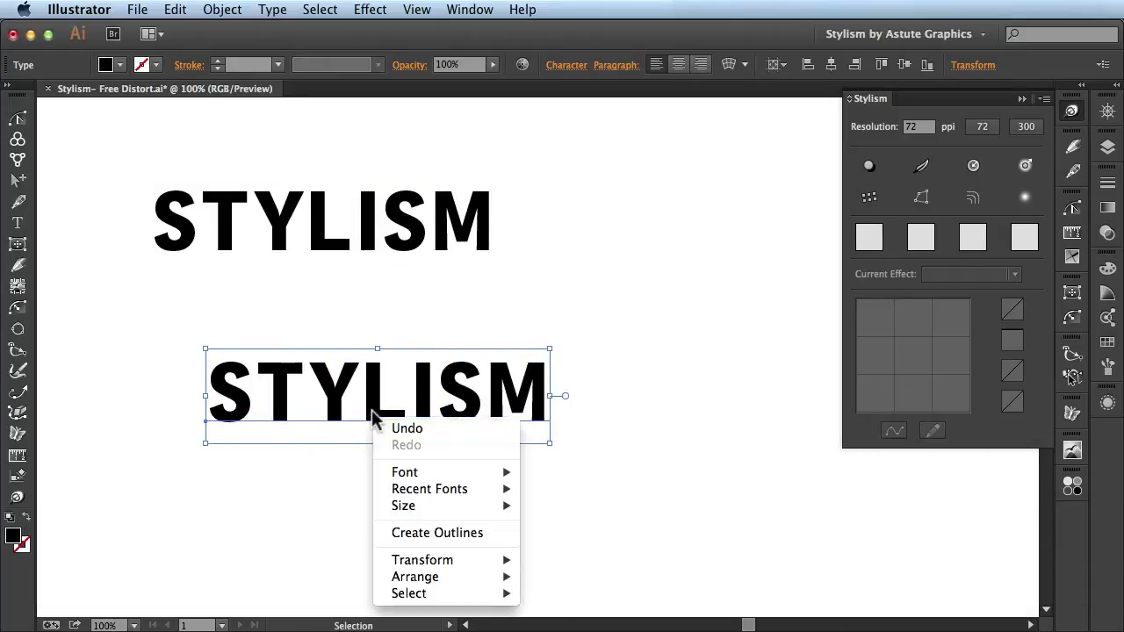
left_click(438, 534)
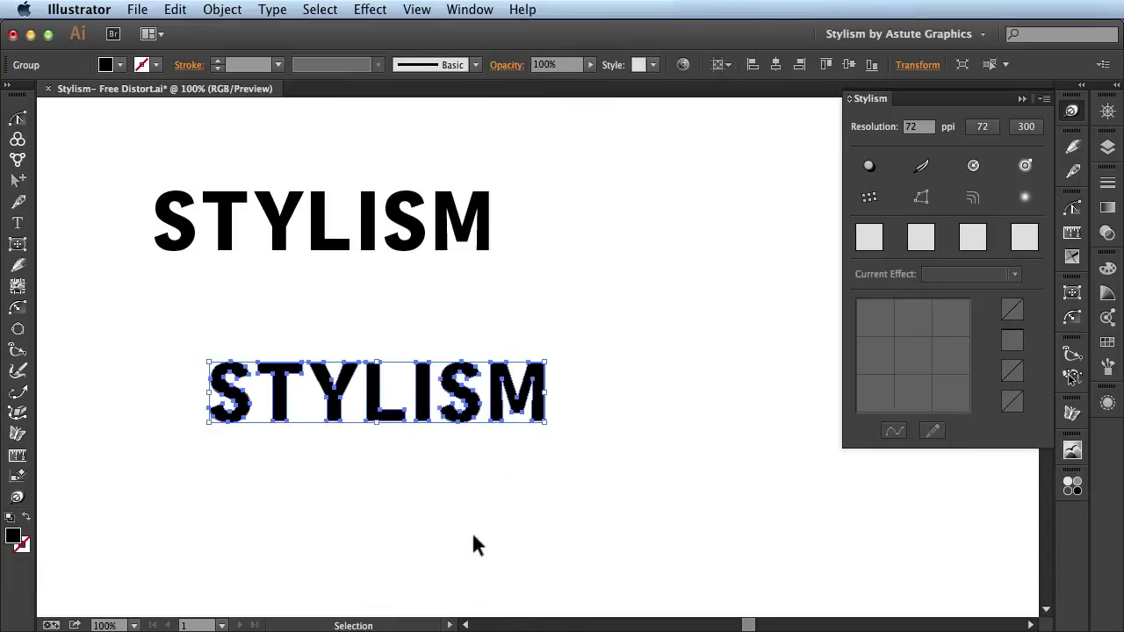
key("cmd+y")
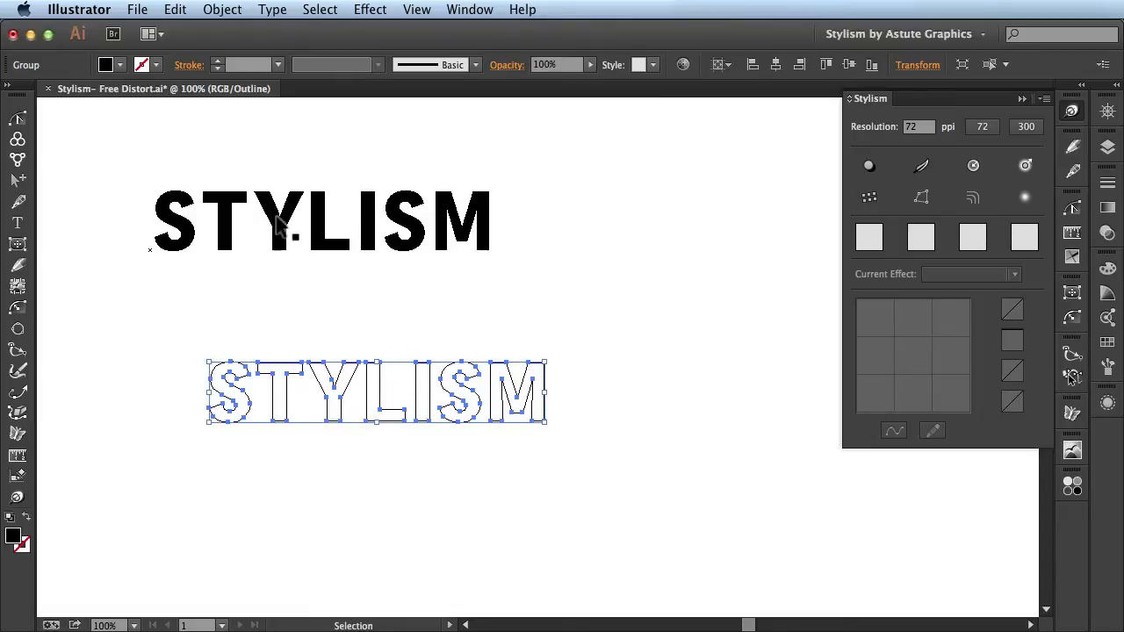
mouse_move(453, 559)
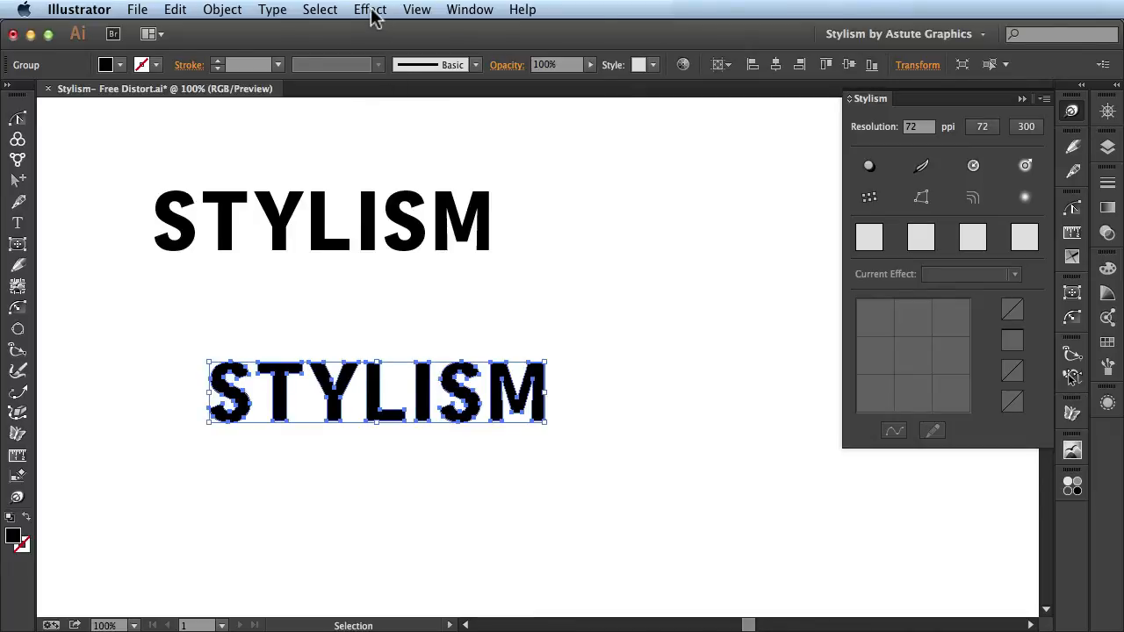
Step: Apply Effect > Free Distort to the outlined STYLISM, stretching its right corners taller, and confirm
left_click(369, 10)
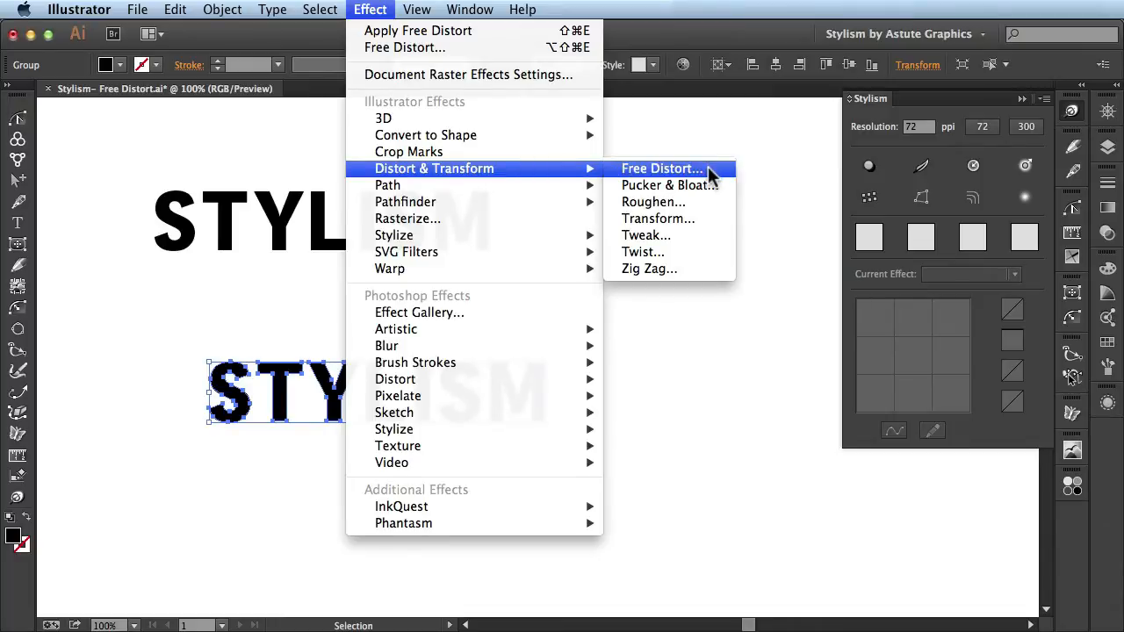
left_click(661, 169)
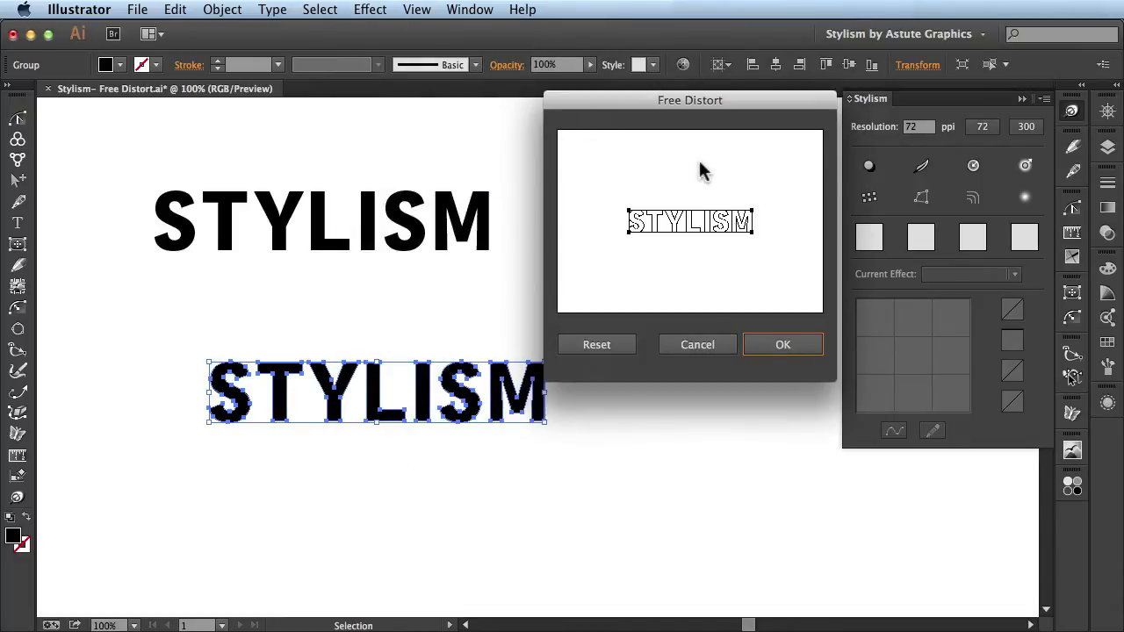
mouse_move(716, 284)
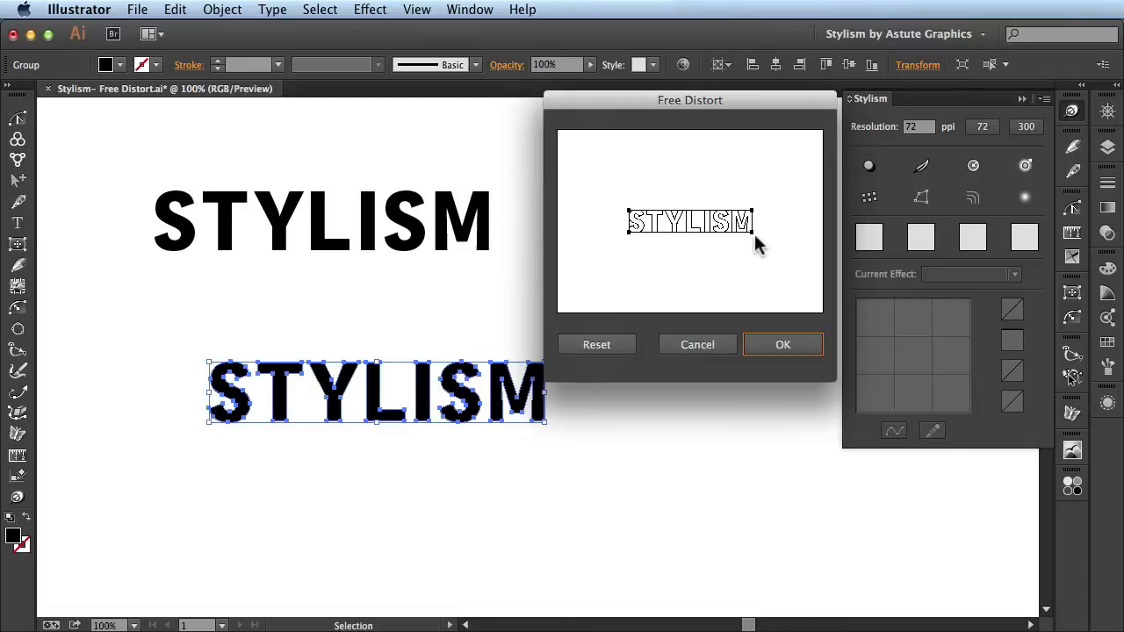
left_click_drag(754, 221, 753, 267)
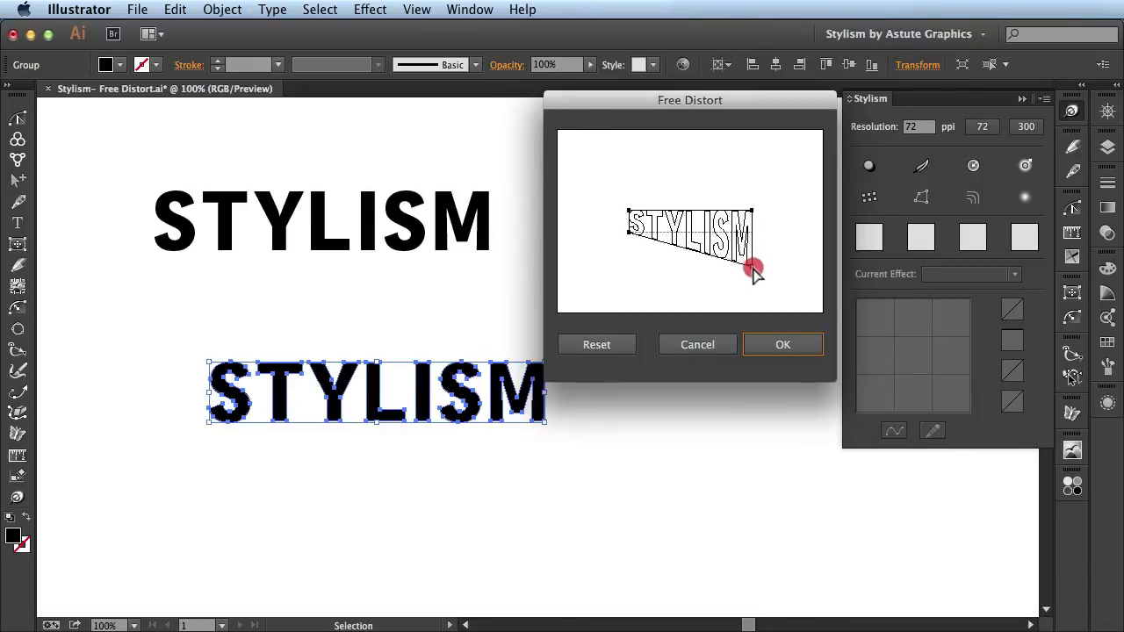
left_click_drag(756, 267, 755, 218)
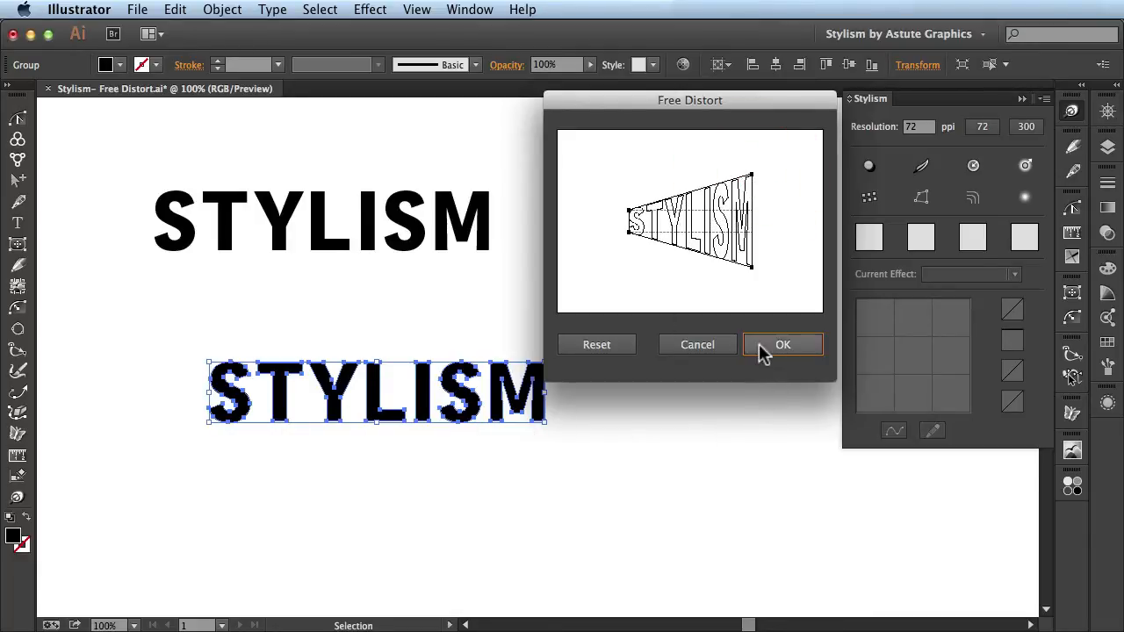
left_click(781, 344)
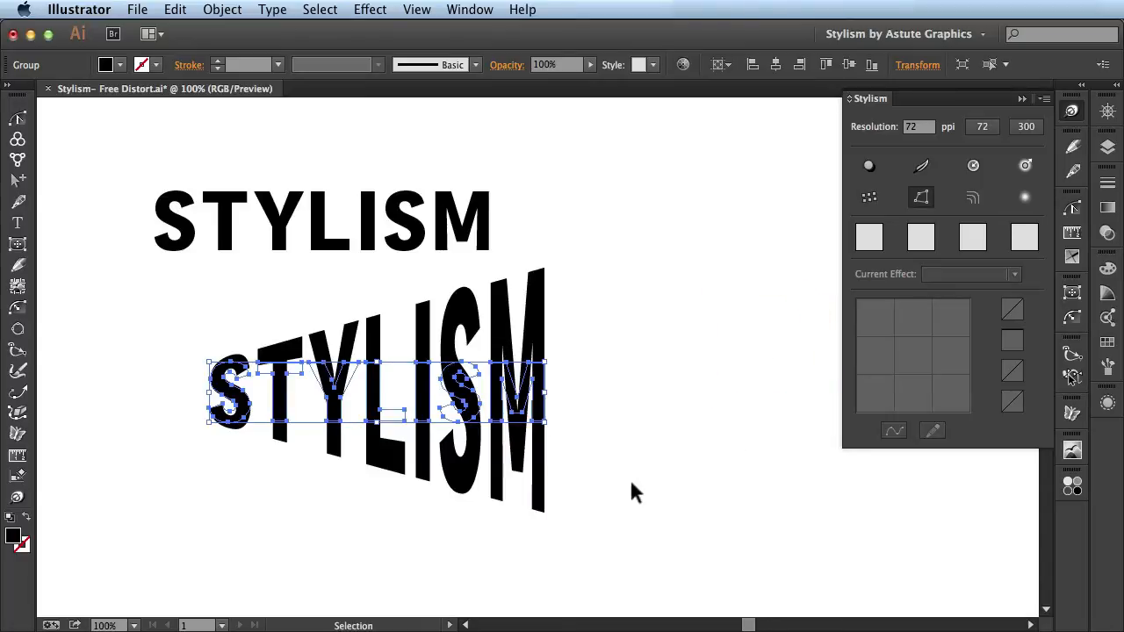
mouse_move(931, 478)
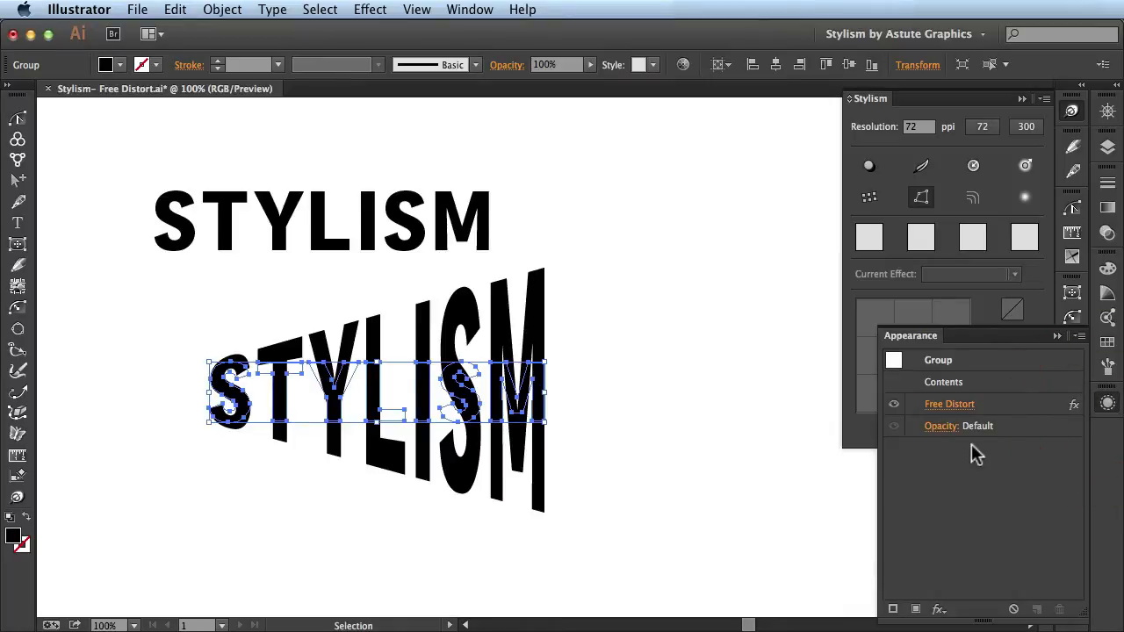
Step: Re-edit the Free Distort from the Appearance panel, then undo twice to remove the effect entirely
double_click(948, 402)
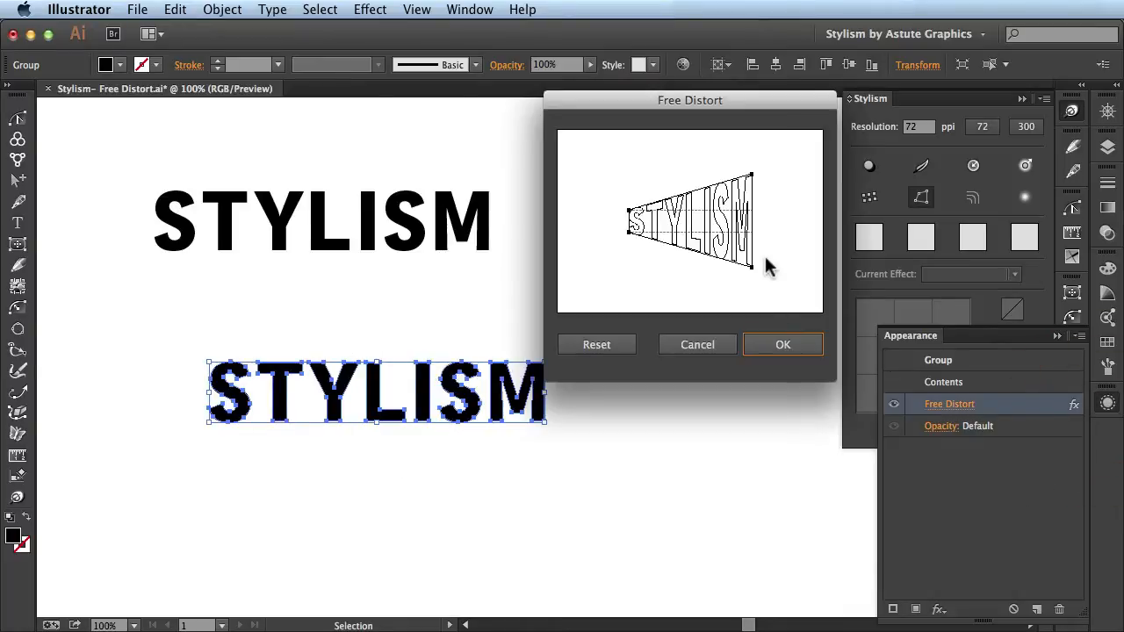
mouse_move(653, 232)
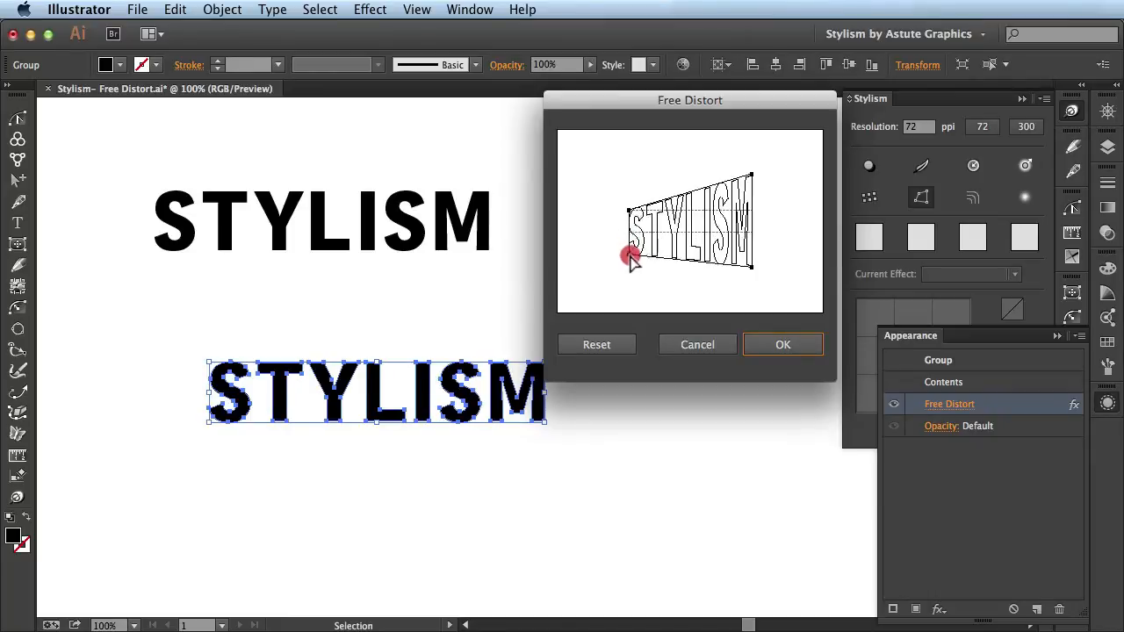
left_click(782, 342)
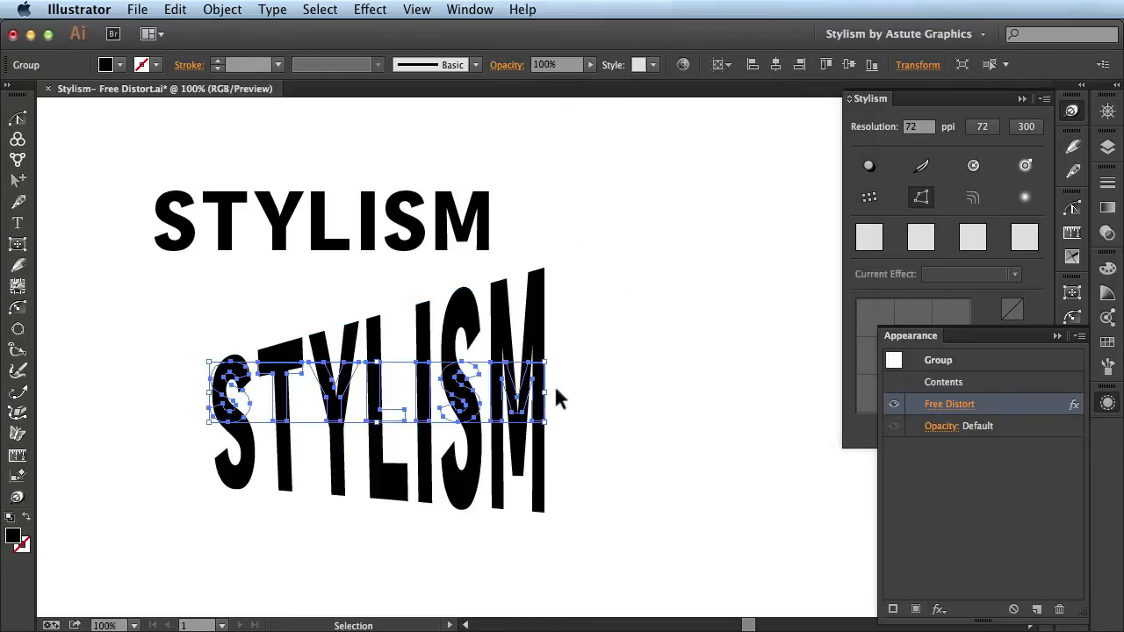
mouse_move(641, 443)
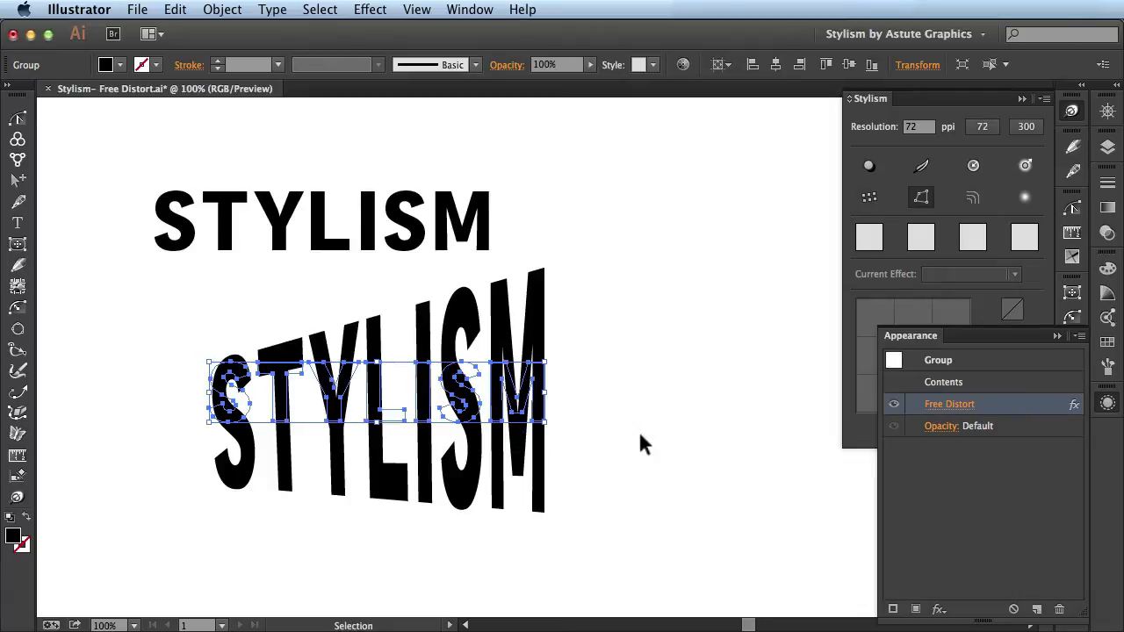
key("cmd+z")
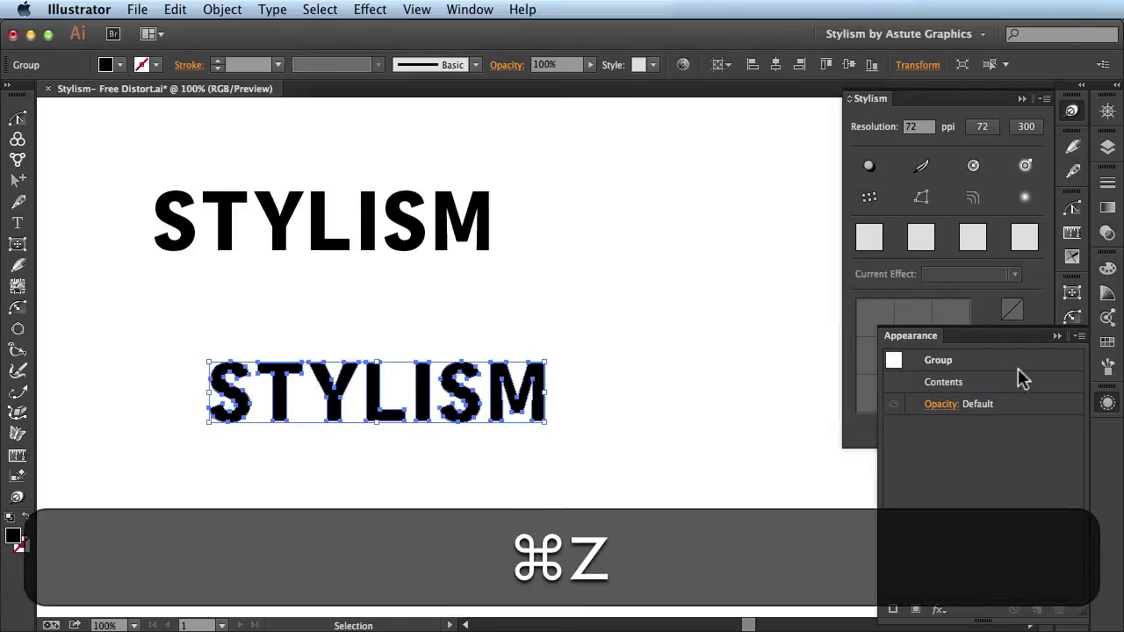
key("cmd+z")
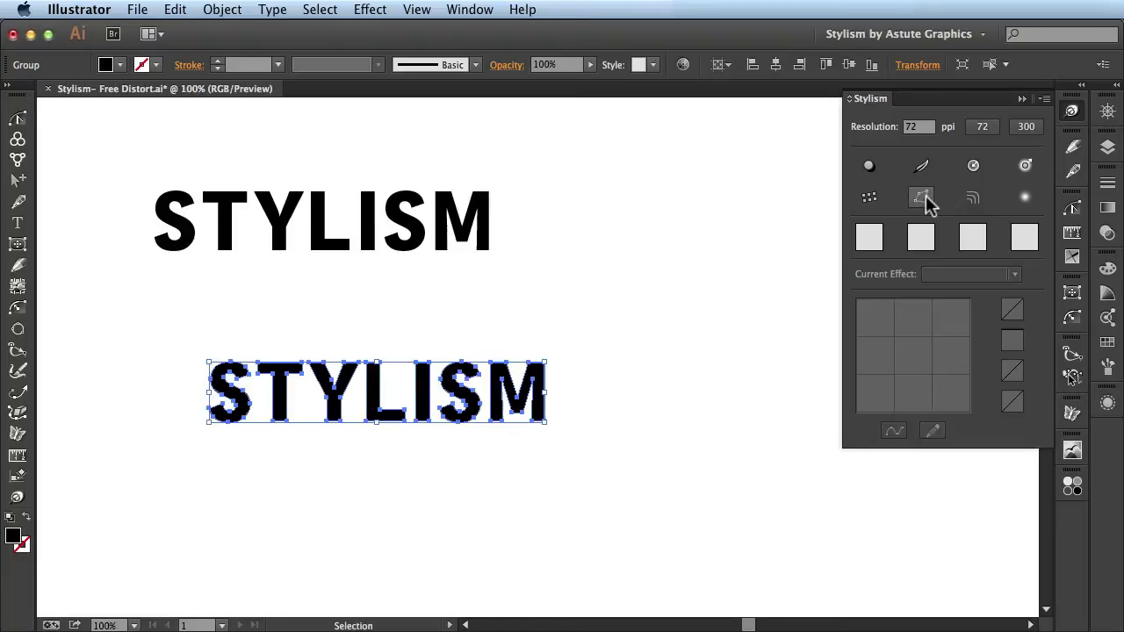
Step: With the Stylism Free Distort tool, pull the top-right corner of STYLISM up and outward
left_click(921, 197)
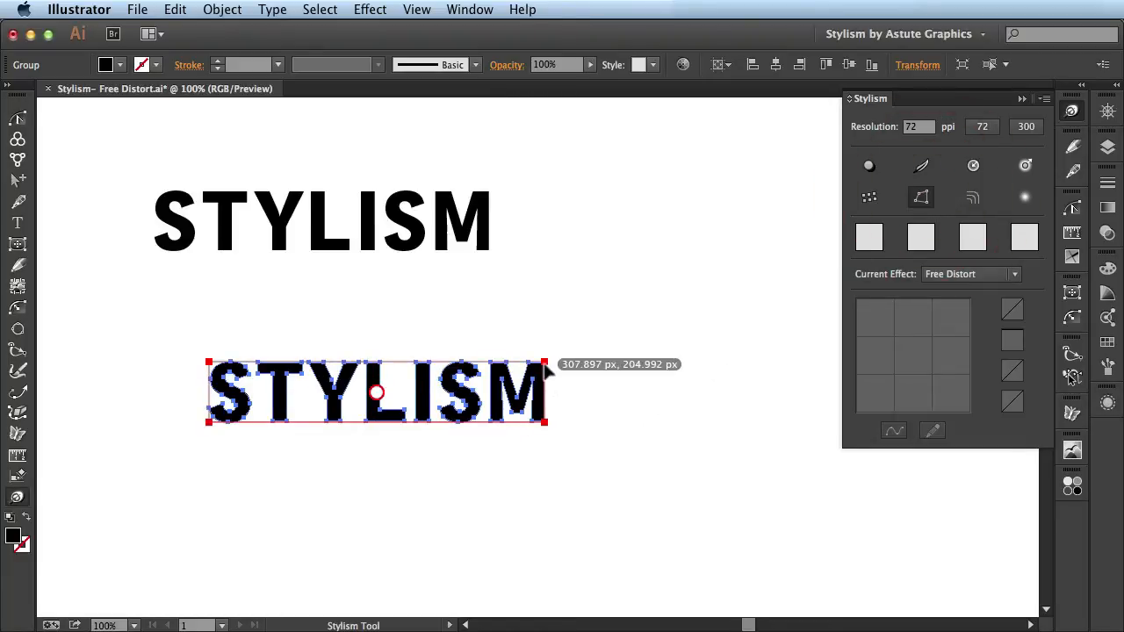
left_click_drag(548, 363, 587, 327)
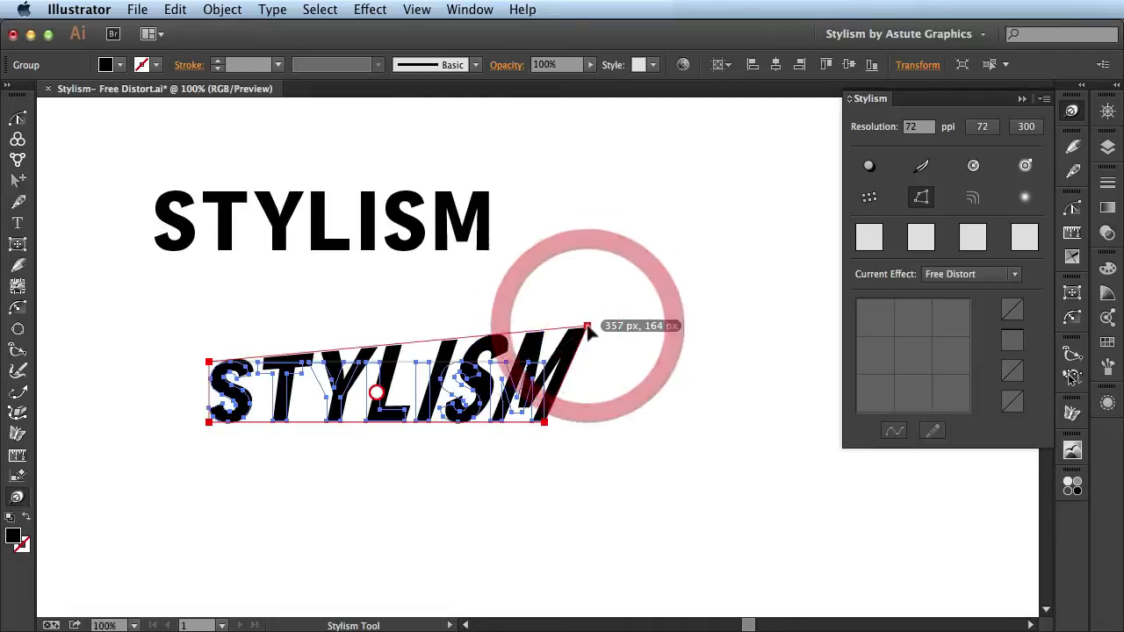
left_click_drag(587, 332, 541, 478)
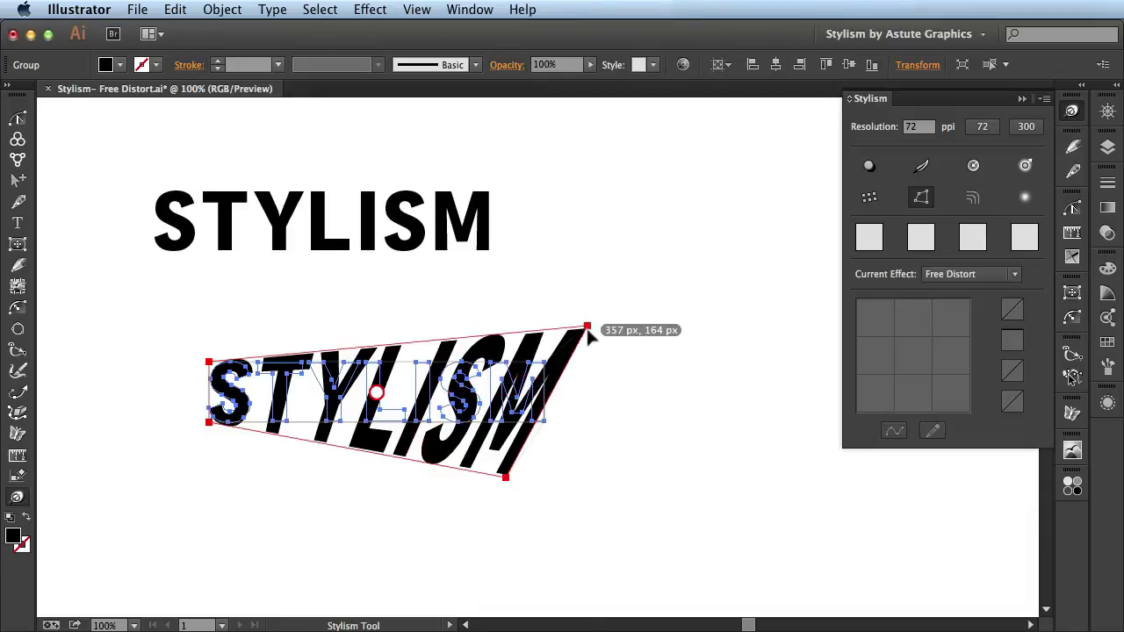
left_click_drag(586, 330, 619, 355)
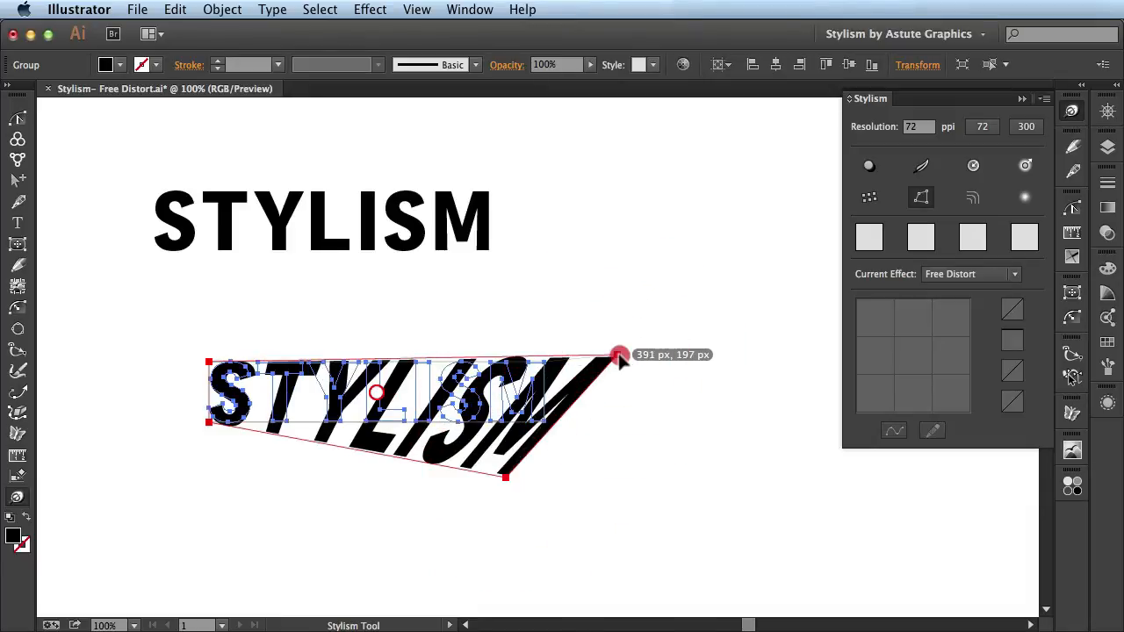
left_click_drag(618, 354, 601, 342)
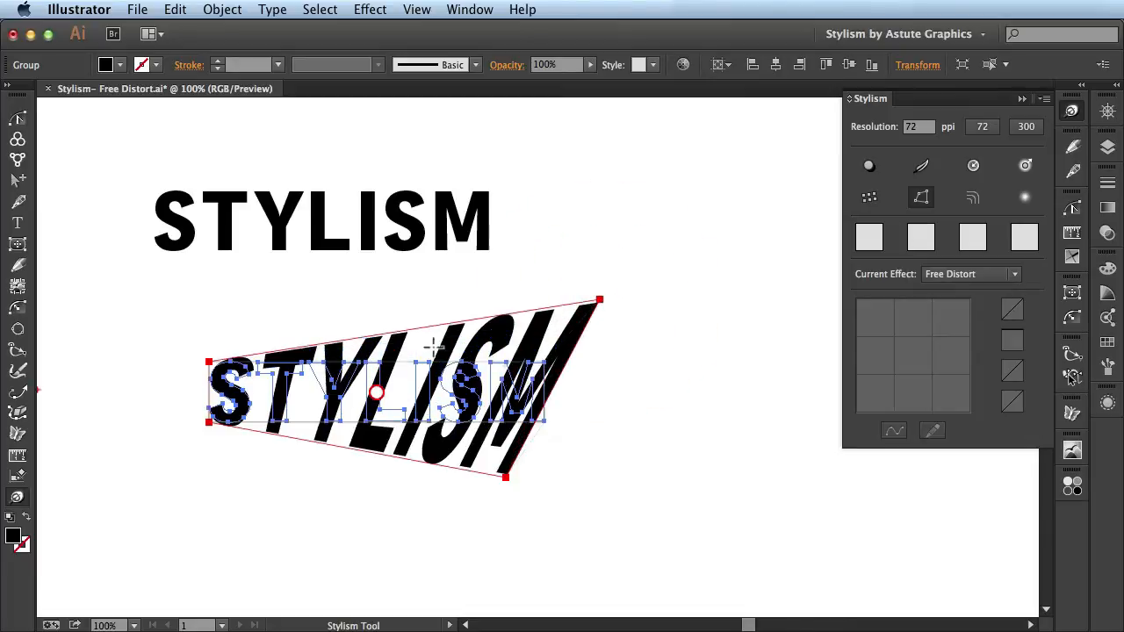
Step: Raise the top-left corner straight upward and pull the bottom-left corner inward into a wedge
left_click_drag(208, 362, 256, 325)
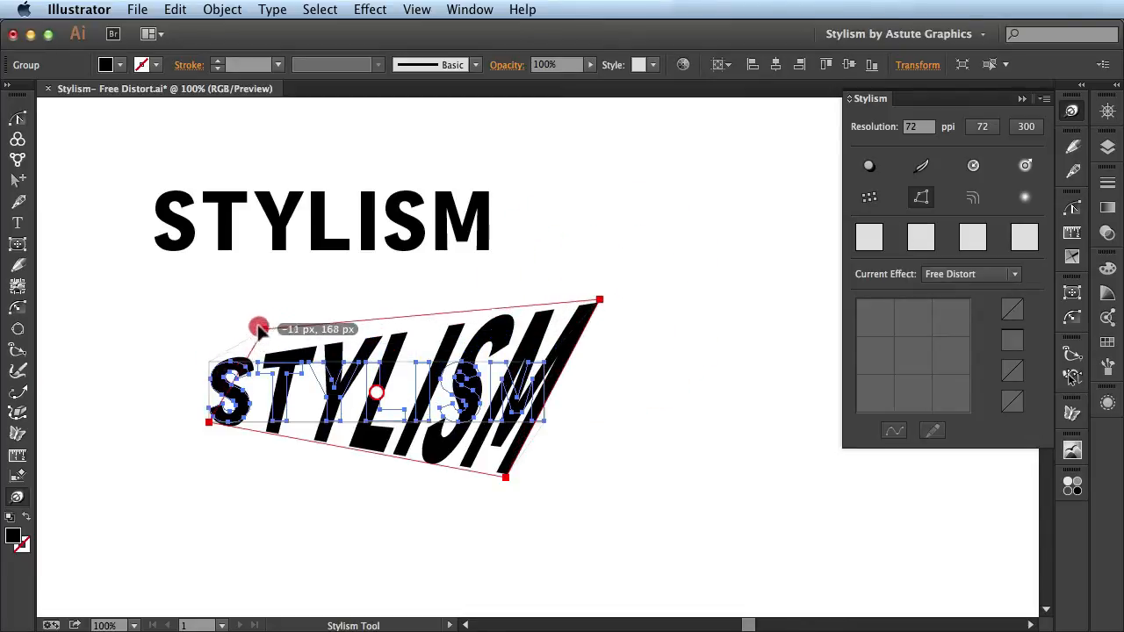
left_click_drag(256, 325, 219, 341)
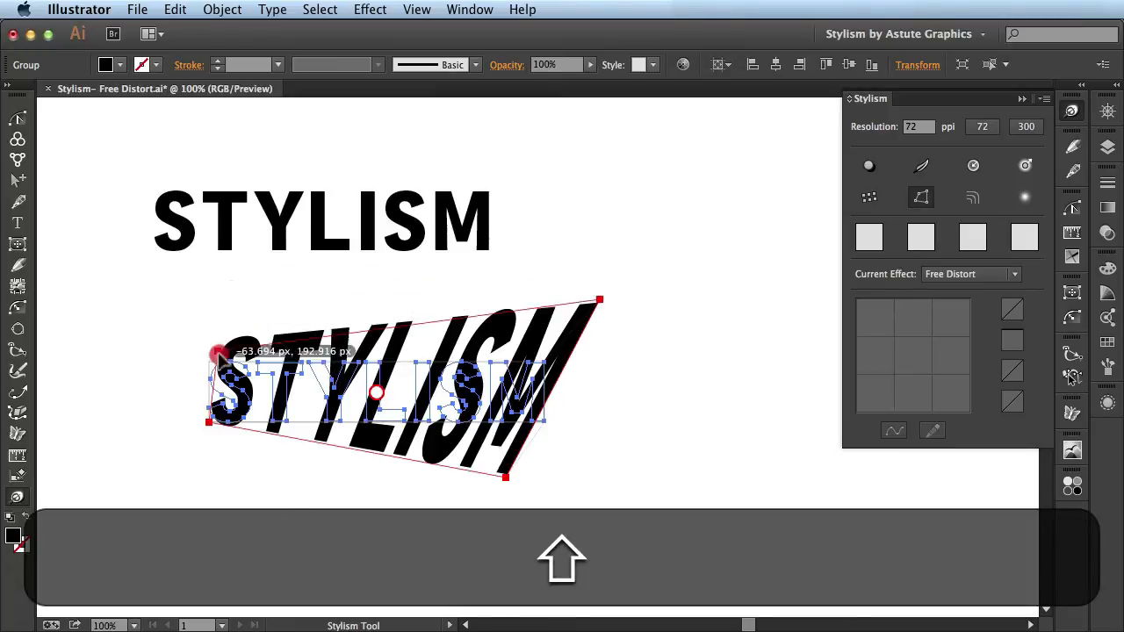
left_click_drag(222, 359, 222, 318)
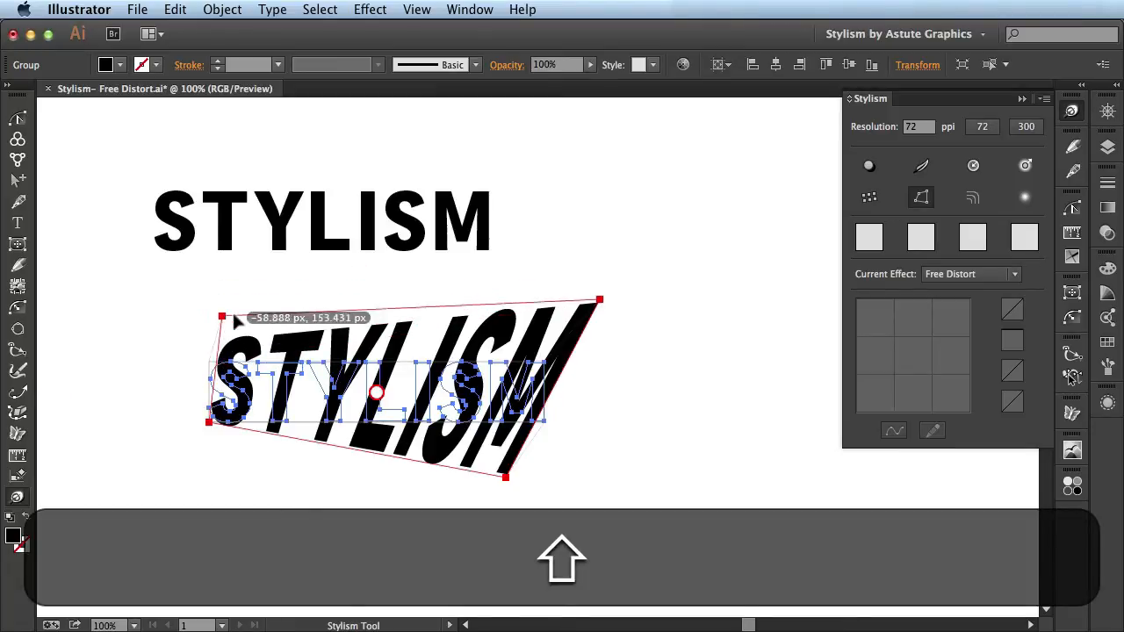
left_click_drag(222, 317, 225, 297)
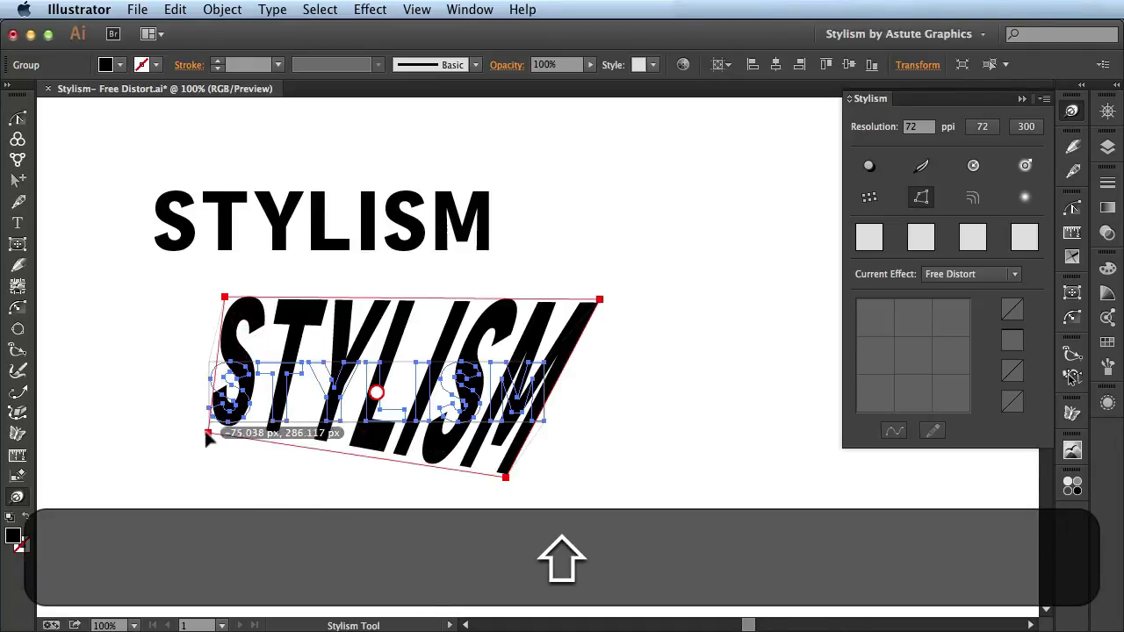
left_click_drag(207, 436, 387, 457)
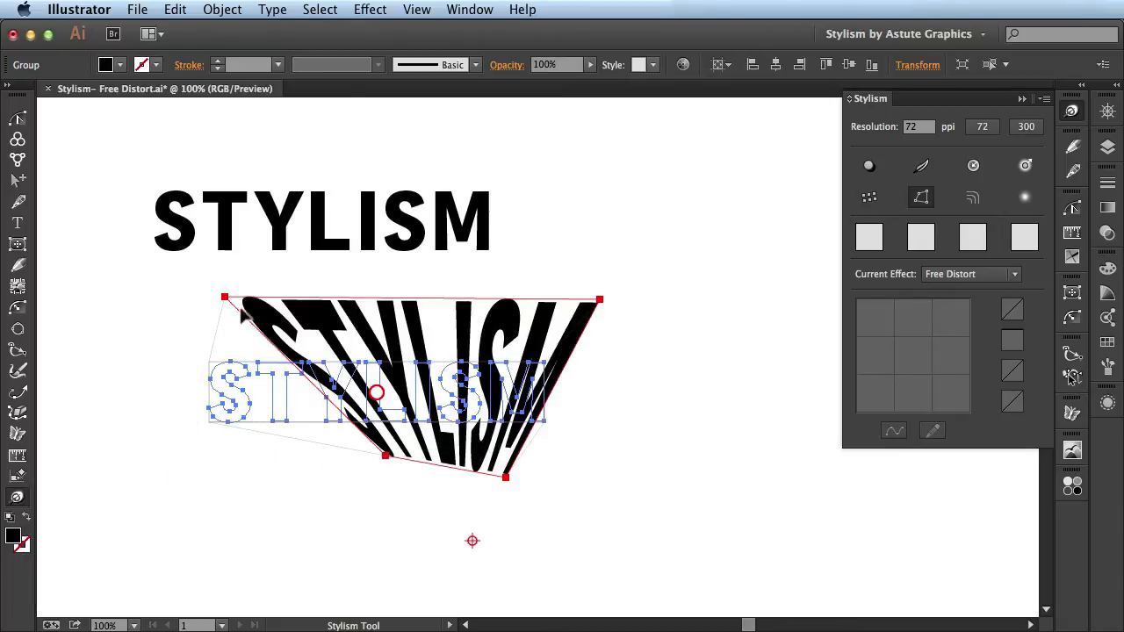
mouse_move(611, 306)
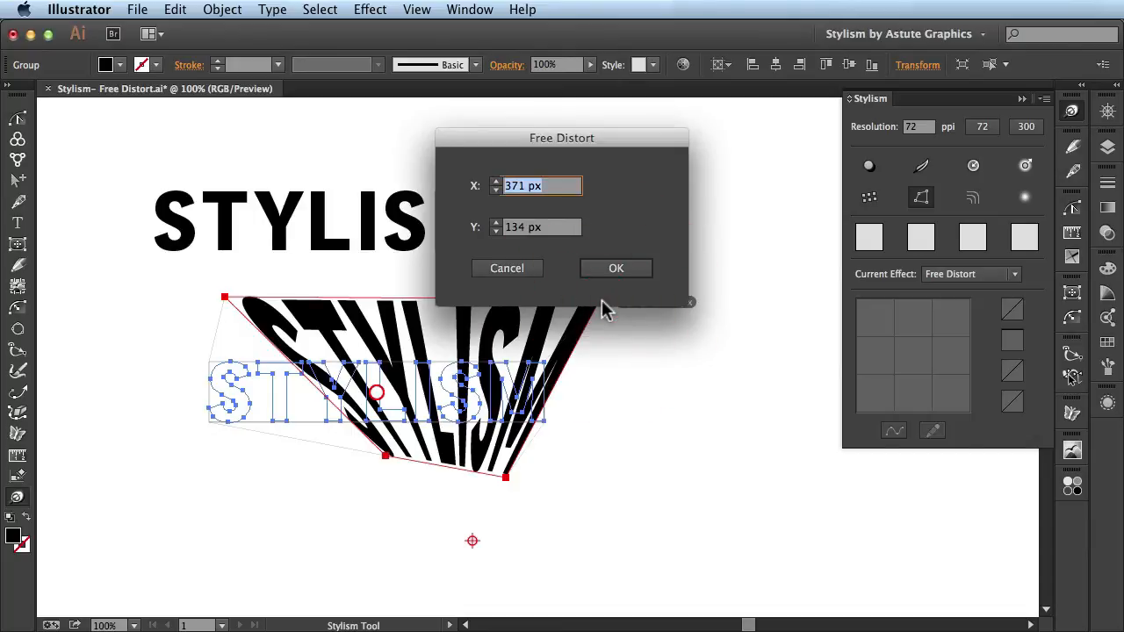
Step: Set the top-right distortion corner numerically to X 400 px, Y 100 px and confirm
type("400")
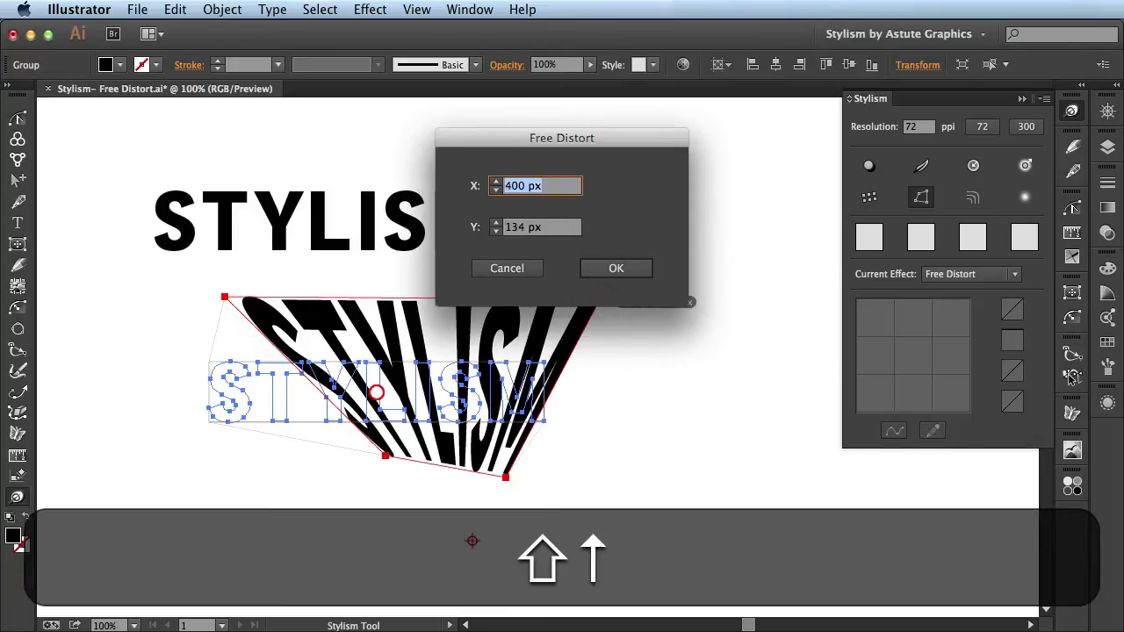
type("100")
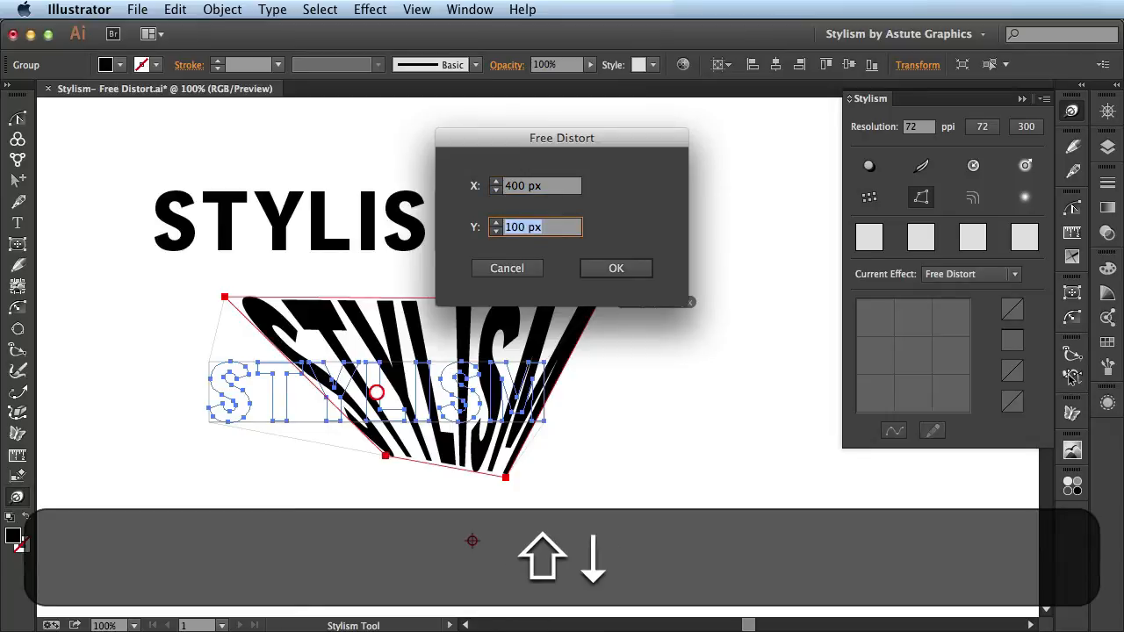
left_click(615, 267)
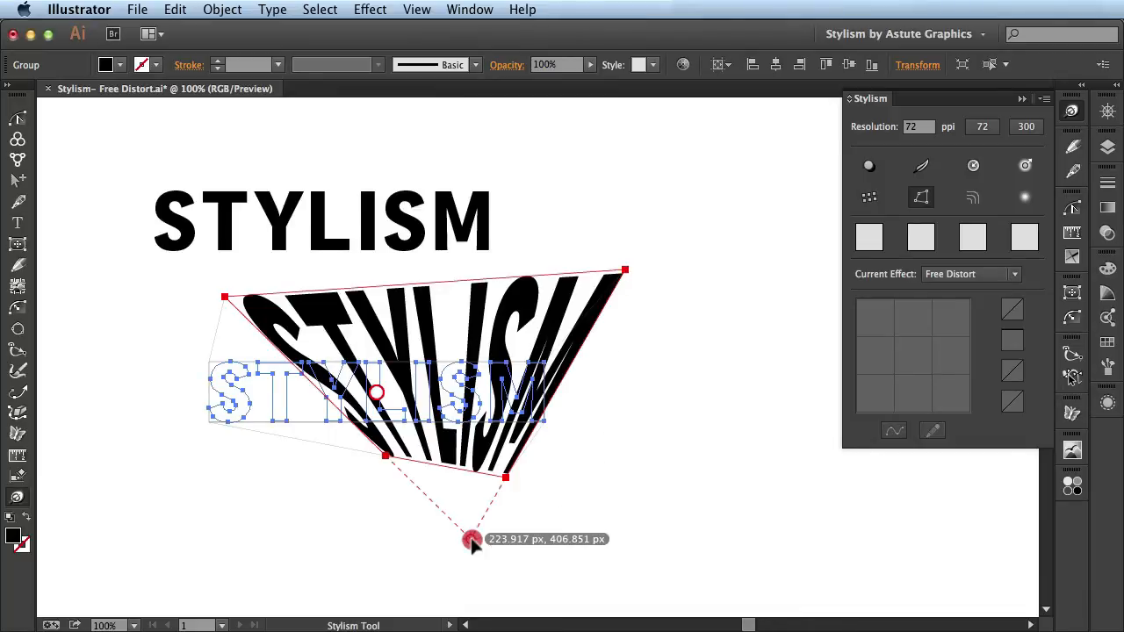
Step: Drag the bottom corners of the outlined STYLISM through extreme stretched perspective shapes
left_click_drag(472, 539, 615, 537)
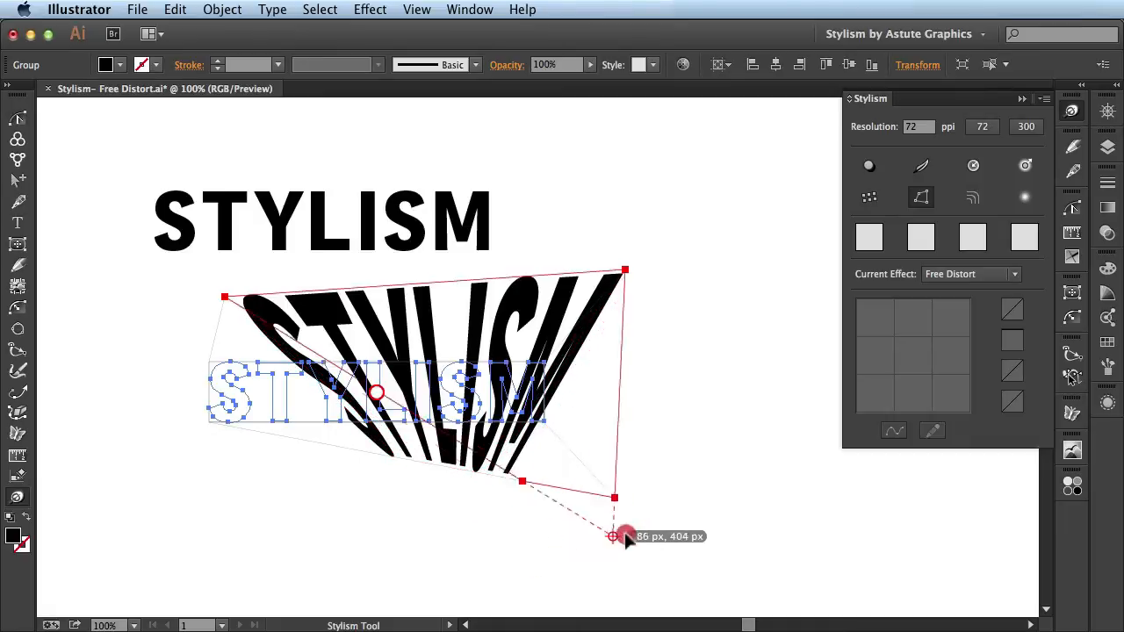
left_click_drag(615, 535, 174, 540)
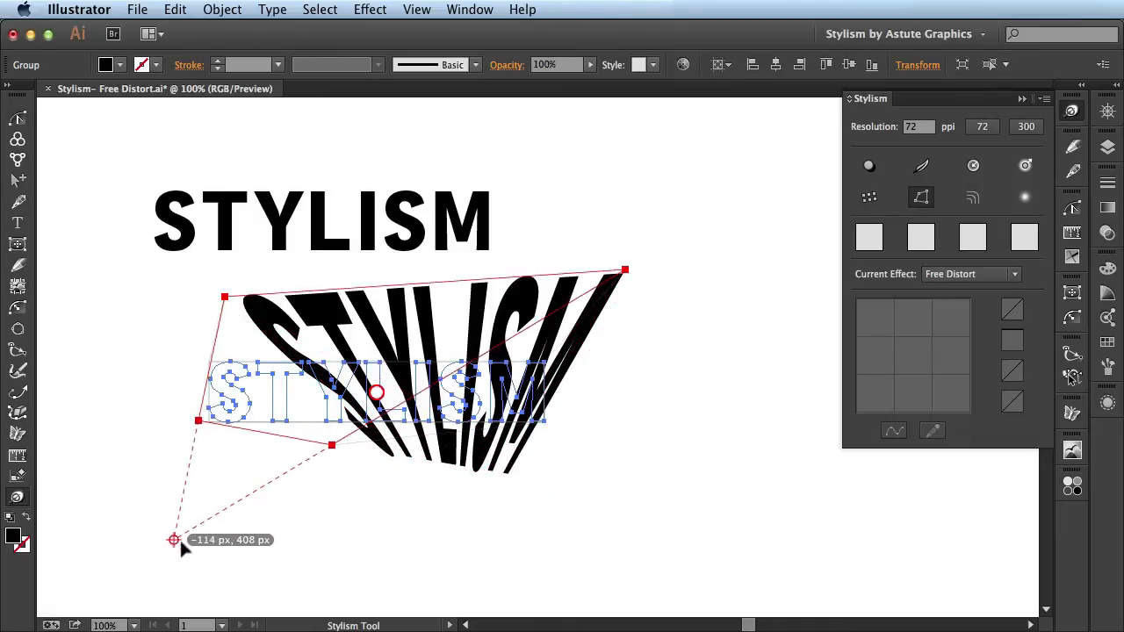
left_click_drag(174, 539, 285, 580)
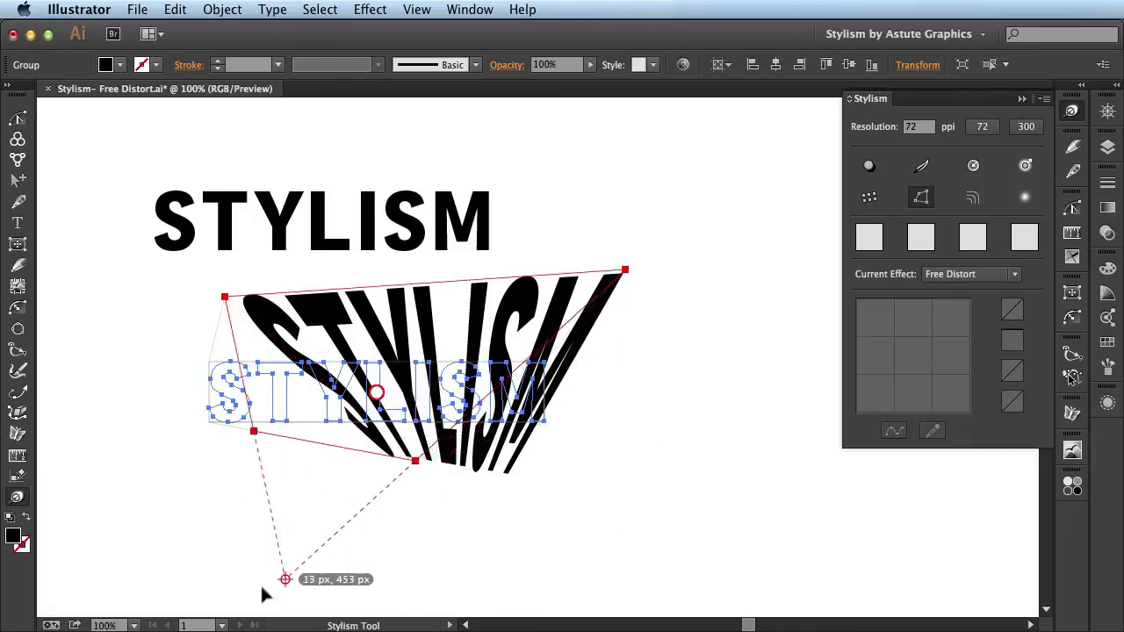
left_click_drag(285, 580, 214, 561)
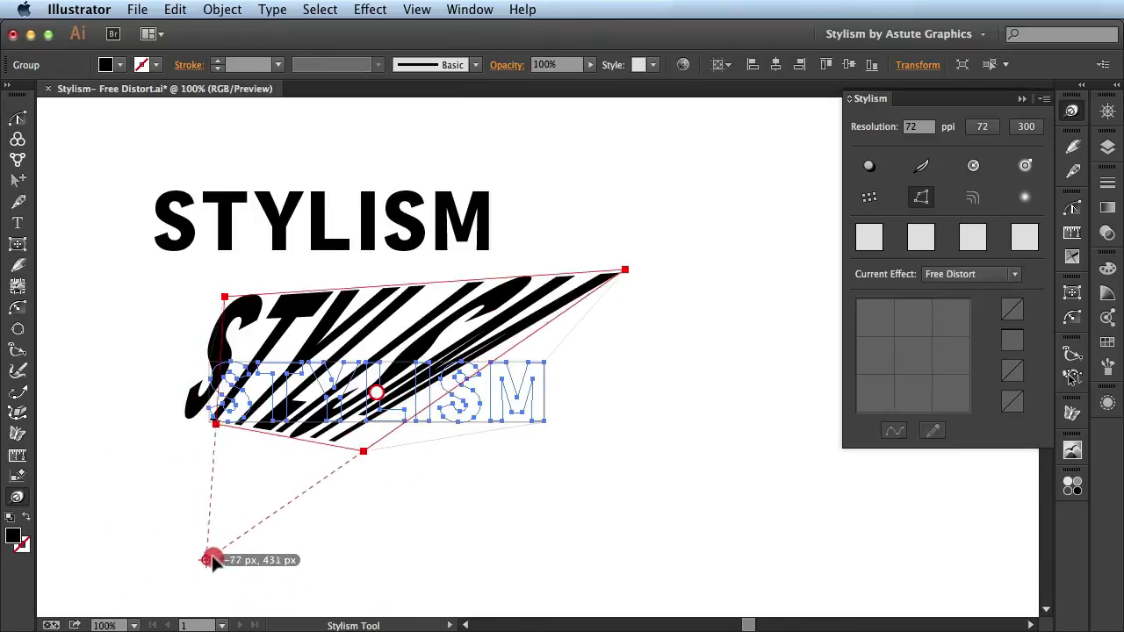
Step: Slant the word and converge its lower-right letters toward a single point
left_click_drag(214, 558, 636, 558)
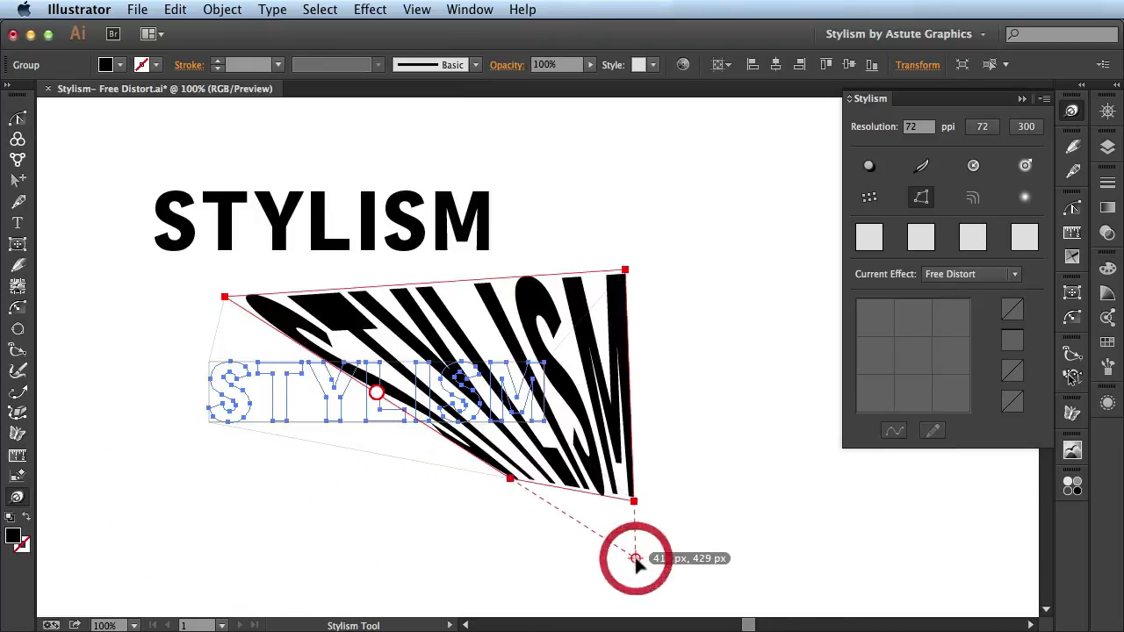
left_click_drag(636, 558, 678, 510)
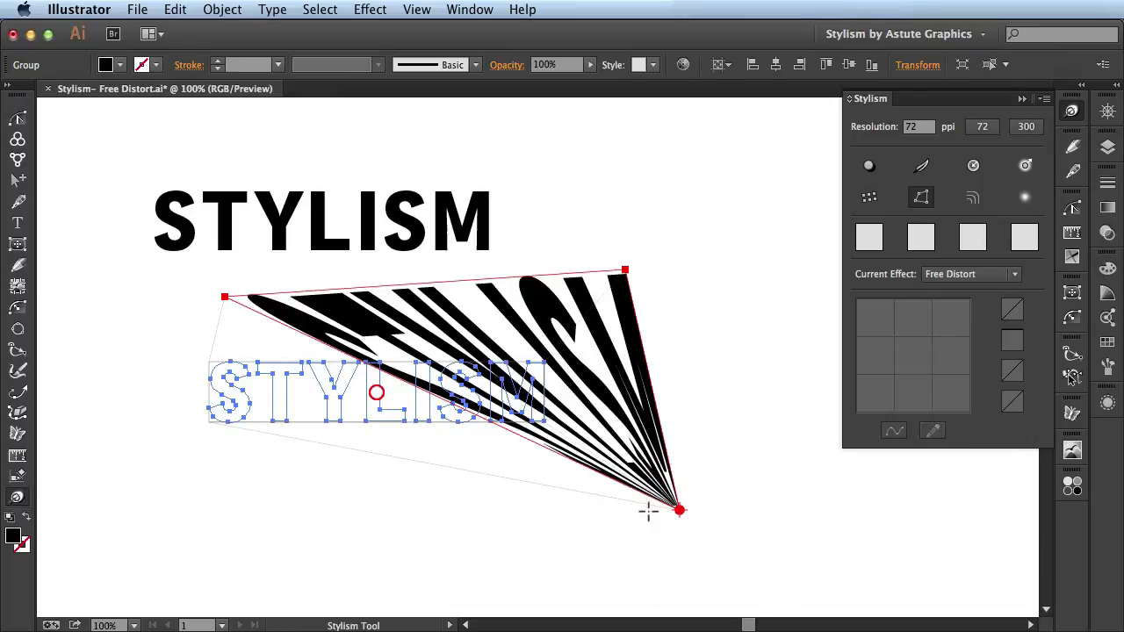
left_click_drag(678, 510, 636, 541)
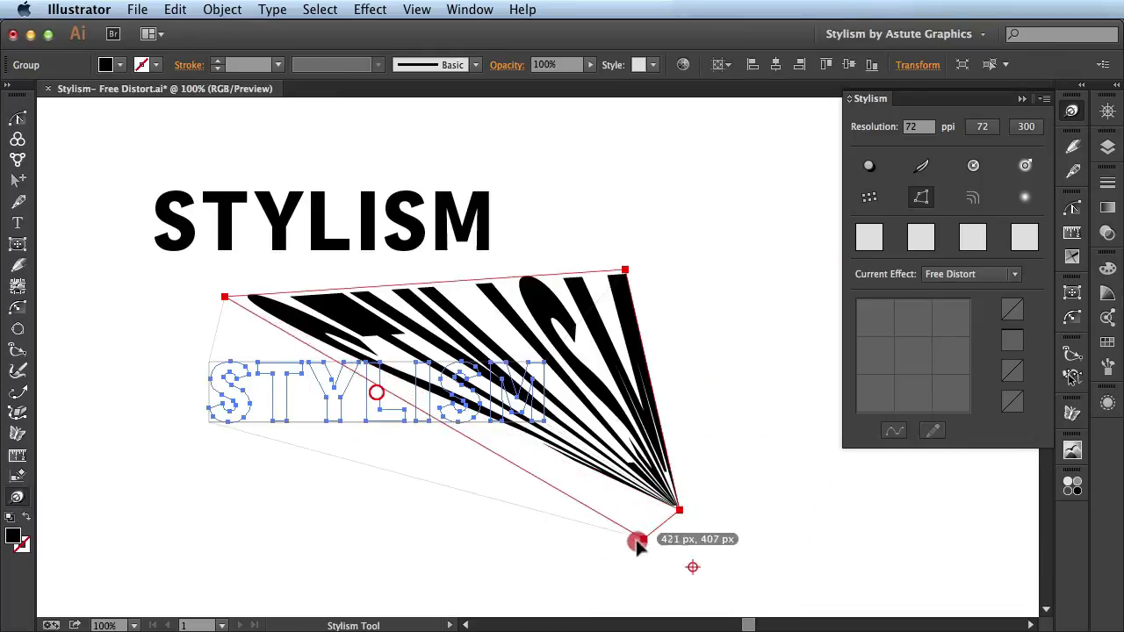
left_click_drag(639, 541, 567, 555)
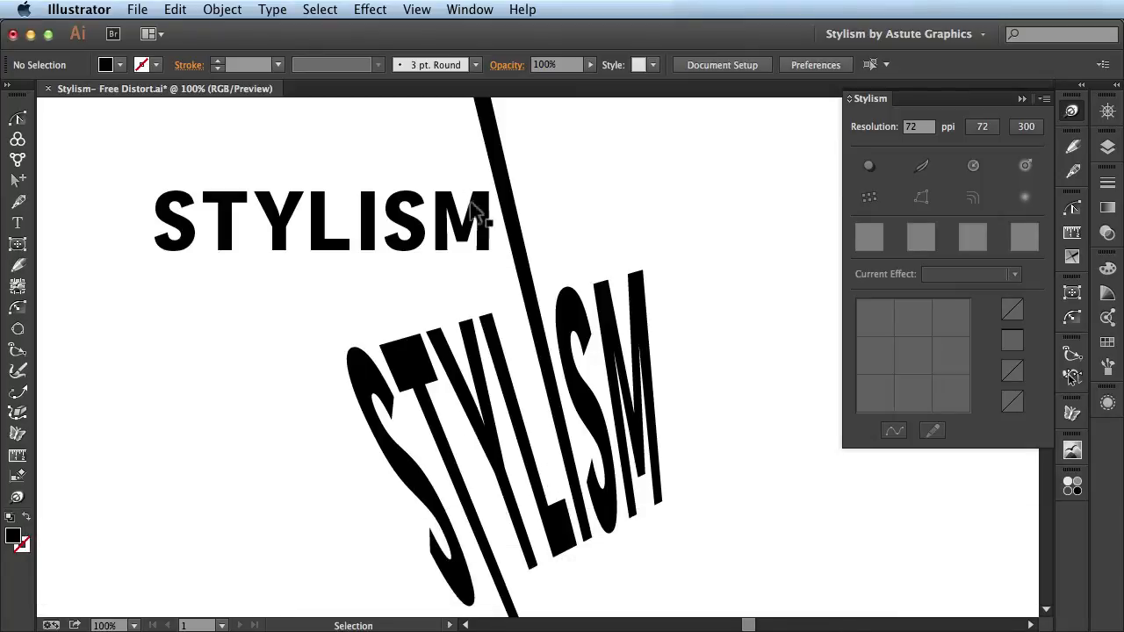
mouse_move(551, 421)
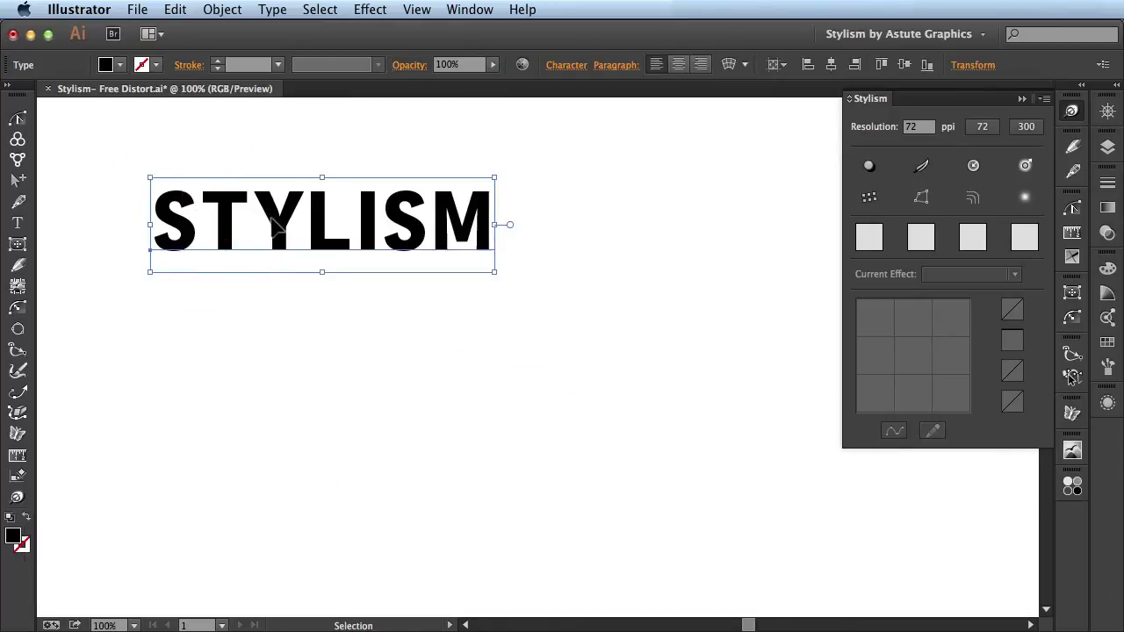
Step: Move the live STYLISM text lower right and start a Stylism Free Distort on it
left_click_drag(324, 225, 362, 320)
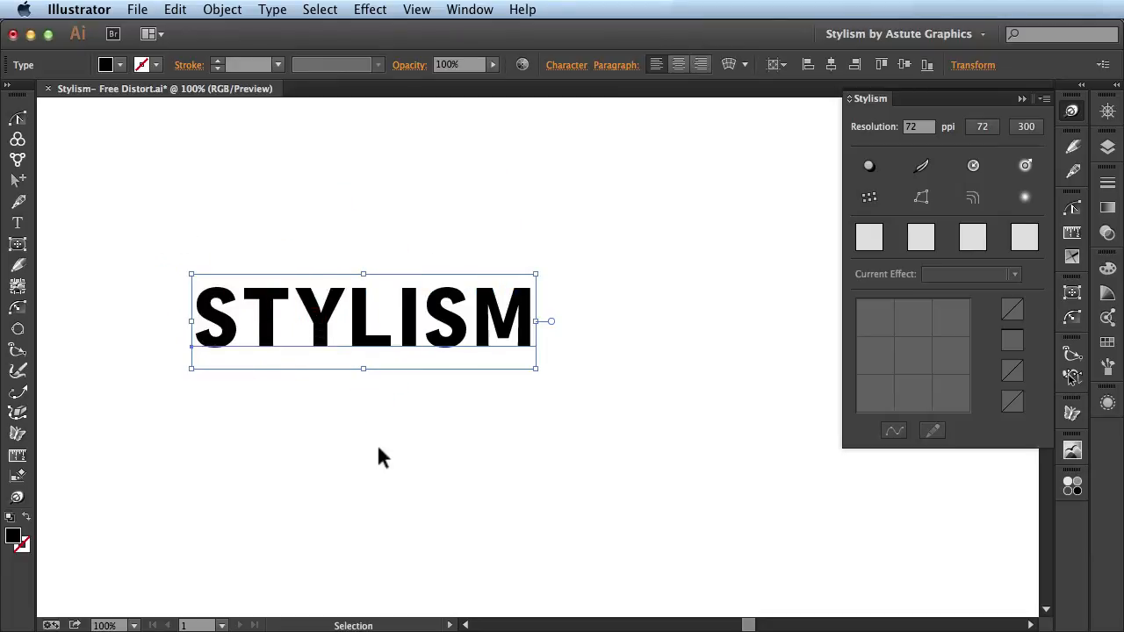
mouse_move(330, 330)
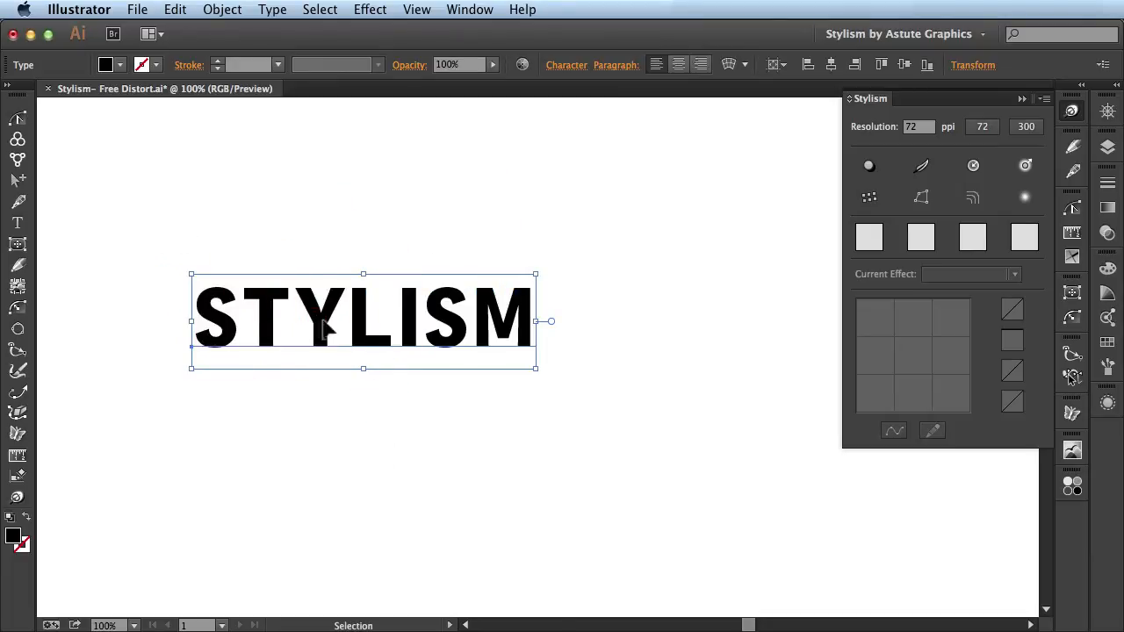
mouse_move(471, 387)
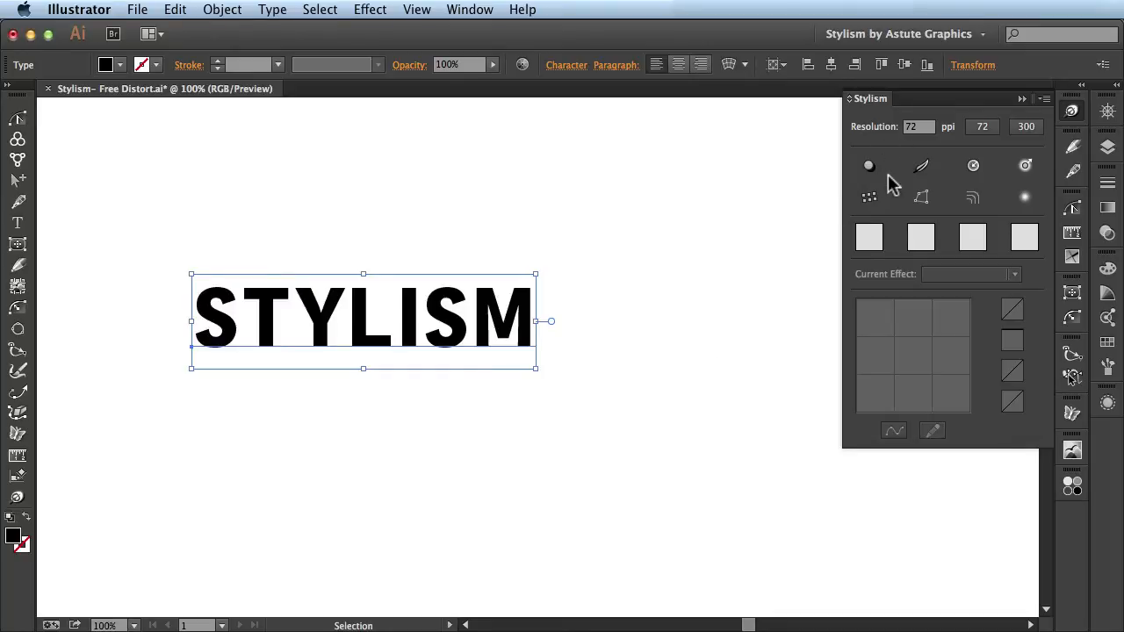
left_click(921, 197)
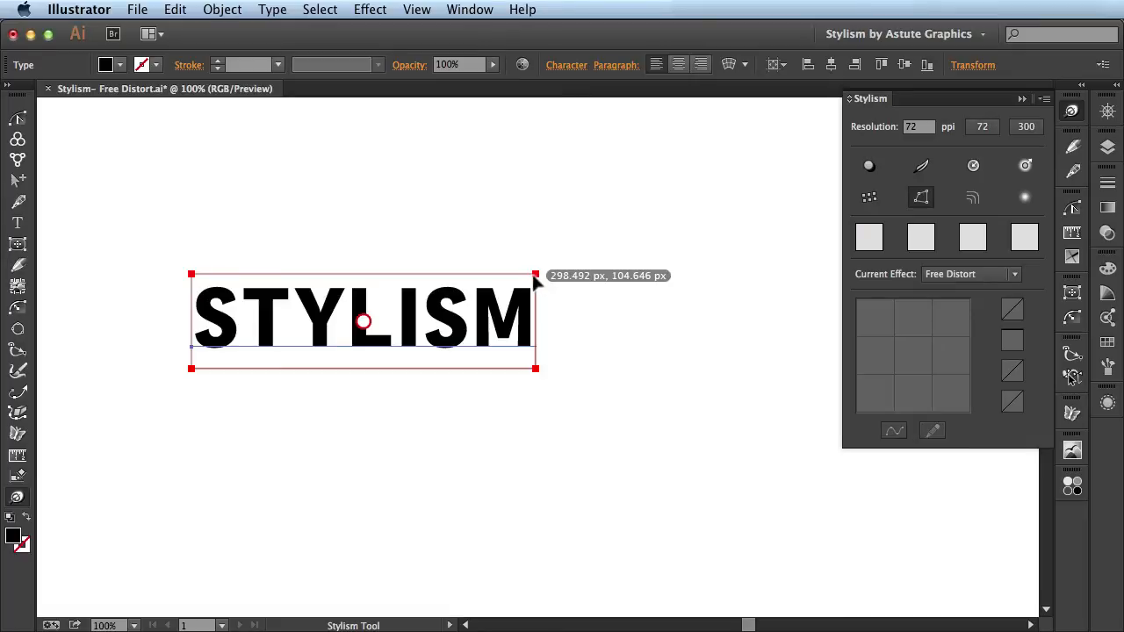
Step: Raise the live text's top-right corner and stretch its bottom-right far outward
left_click_drag(538, 274, 537, 193)
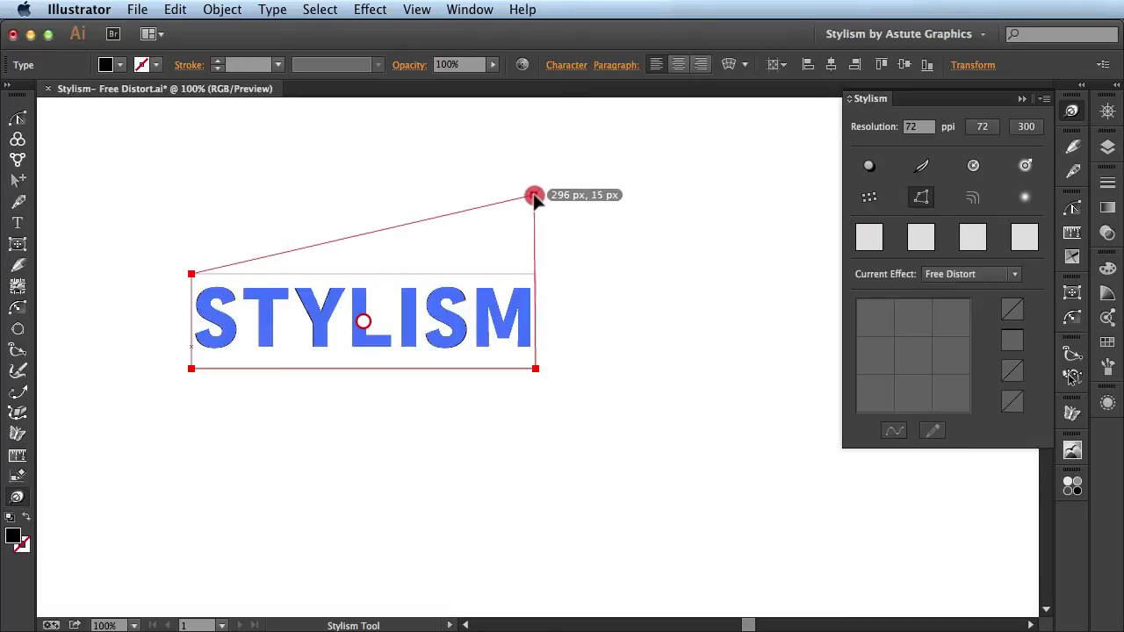
left_click_drag(534, 195, 536, 369)
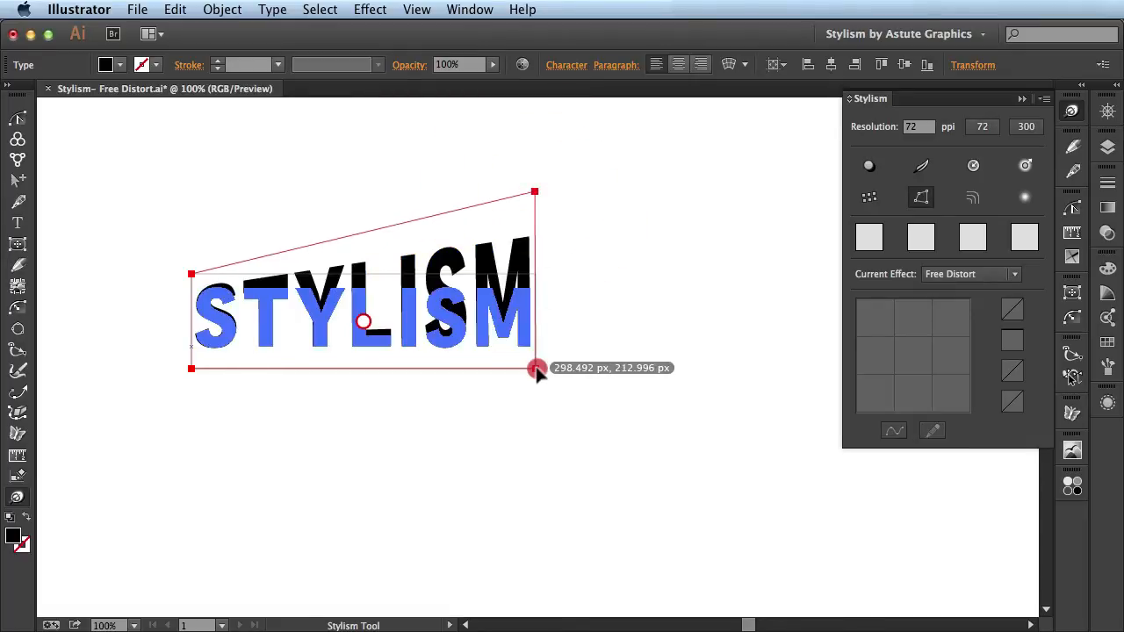
left_click_drag(536, 367, 550, 443)
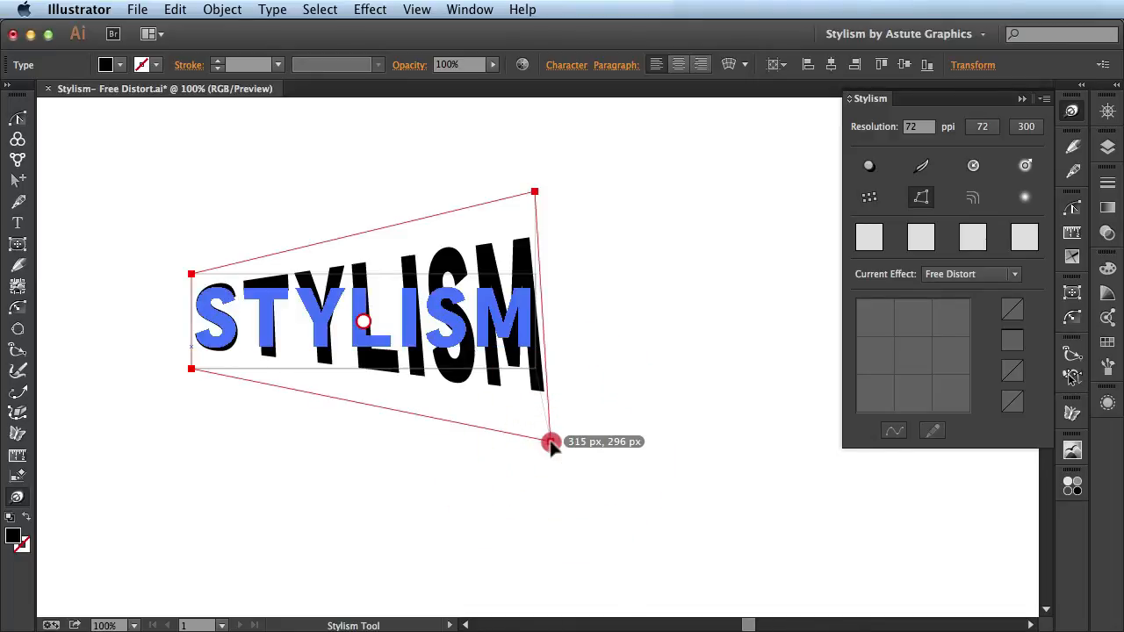
left_click_drag(548, 442, 694, 401)
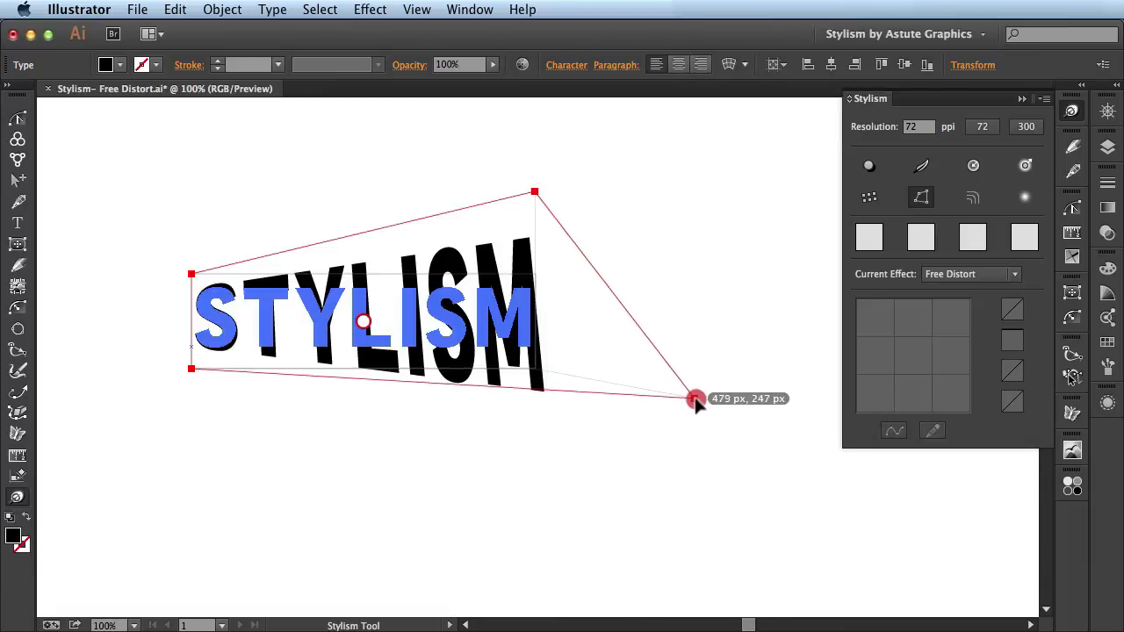
left_click_drag(696, 401, 716, 394)
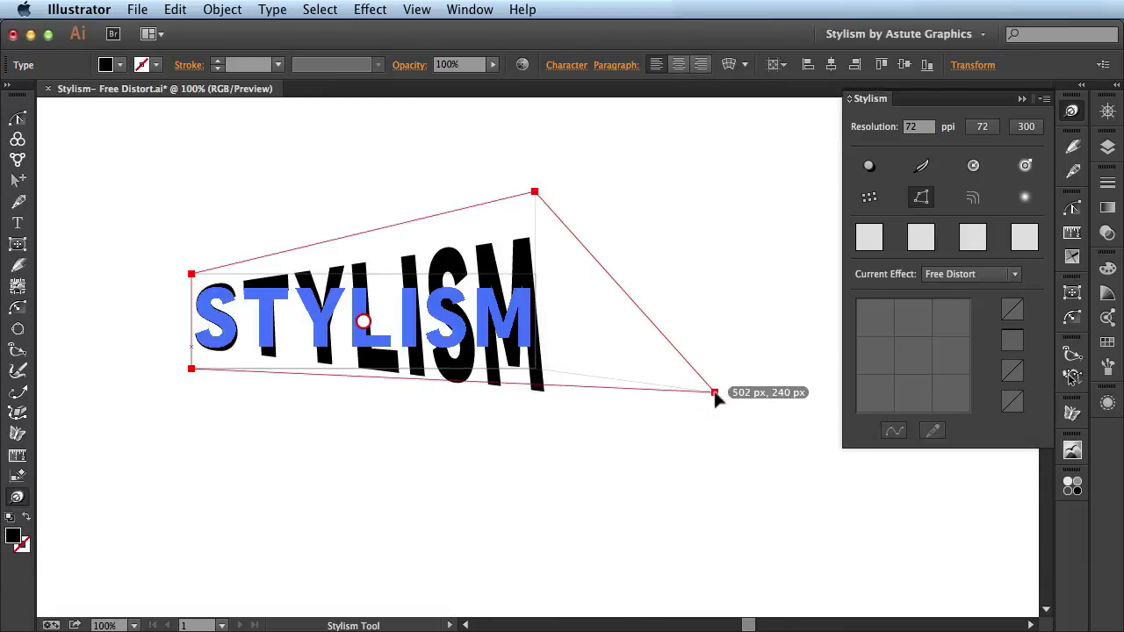
left_click_drag(714, 393, 717, 393)
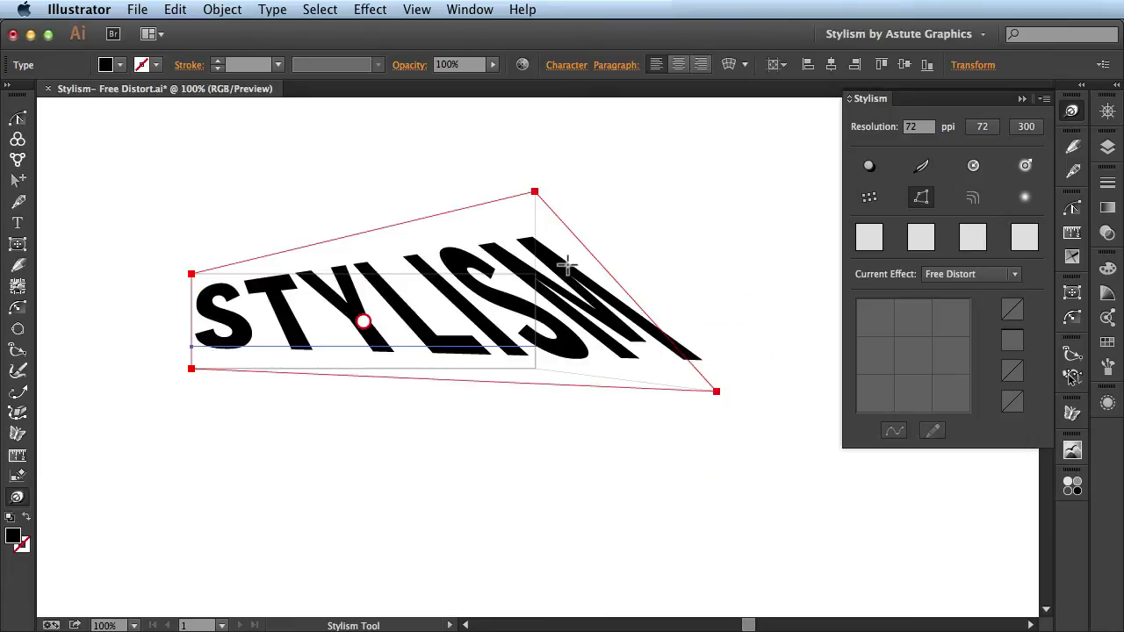
mouse_move(737, 368)
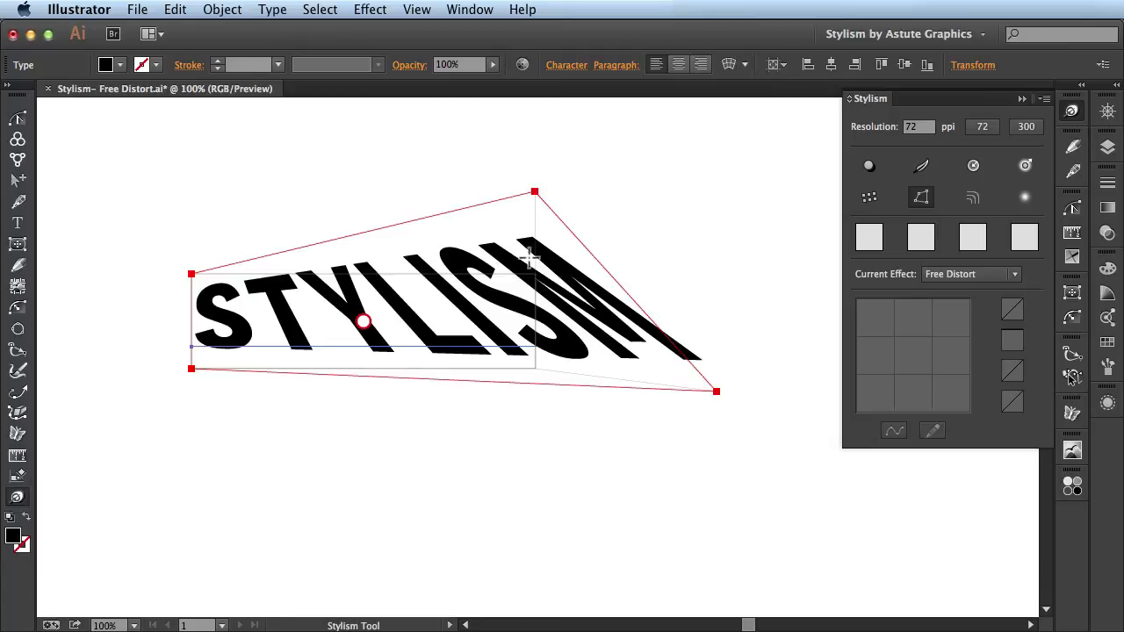
mouse_move(554, 222)
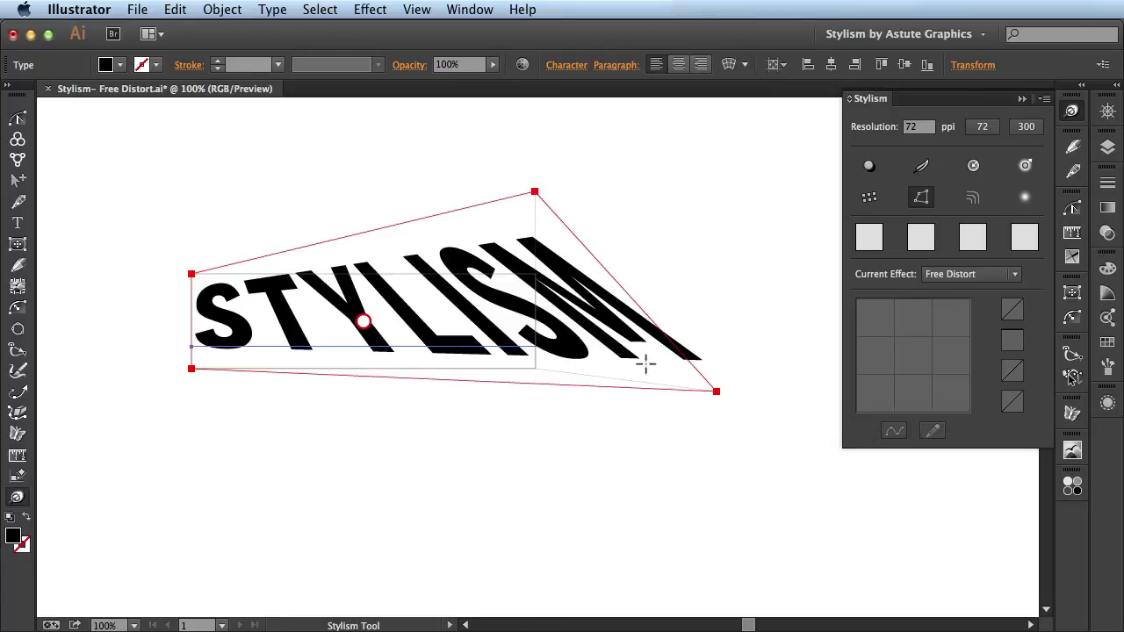
Step: Pull the bottom-right corner back toward the word to settle the final perspective wedge
left_click_drag(717, 392, 694, 394)
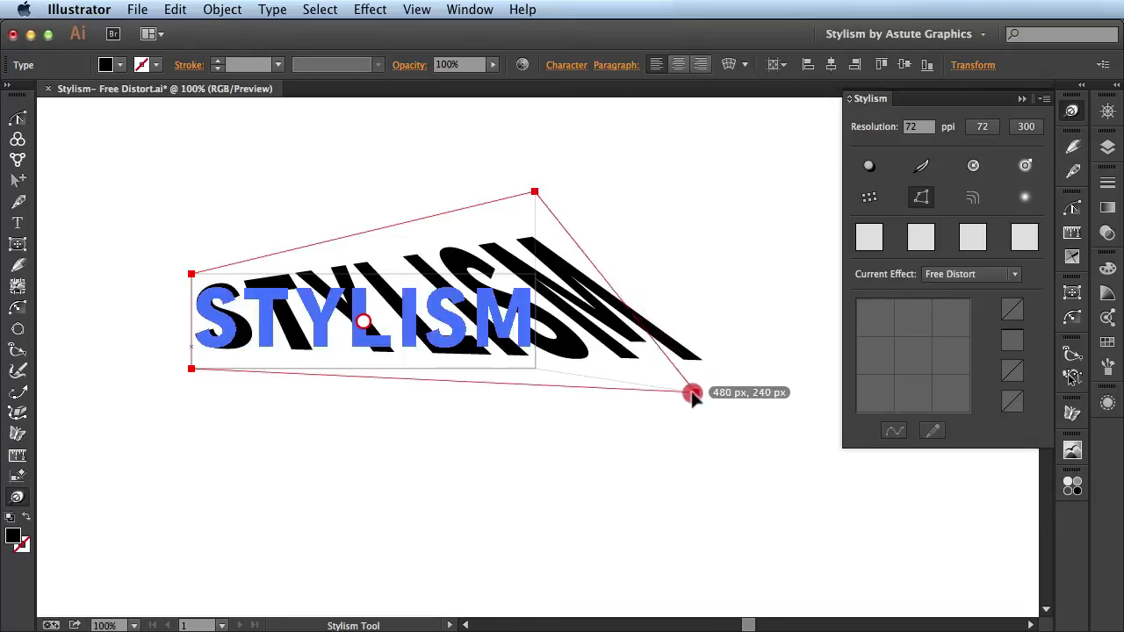
left_click_drag(694, 393, 624, 430)
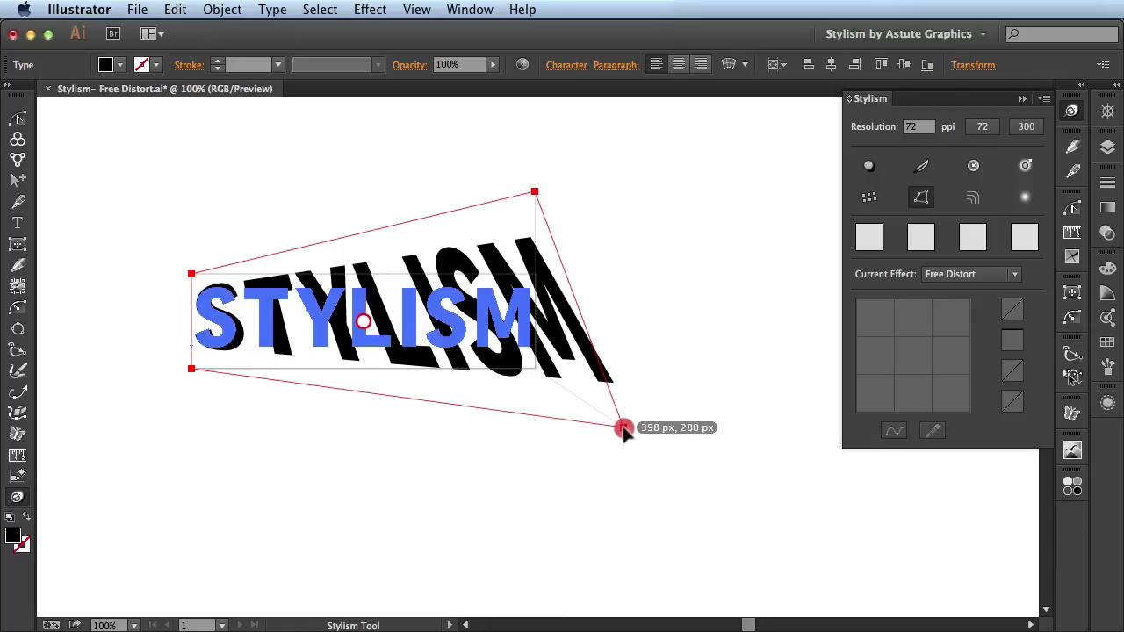
left_click_drag(623, 428, 565, 420)
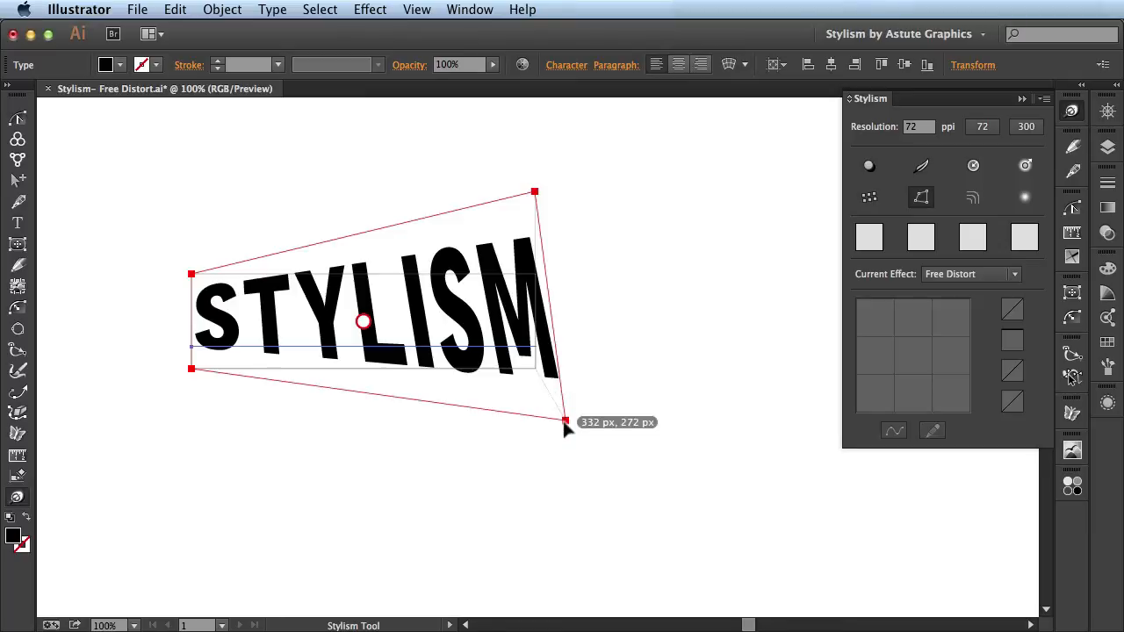
left_click_drag(565, 424, 597, 394)
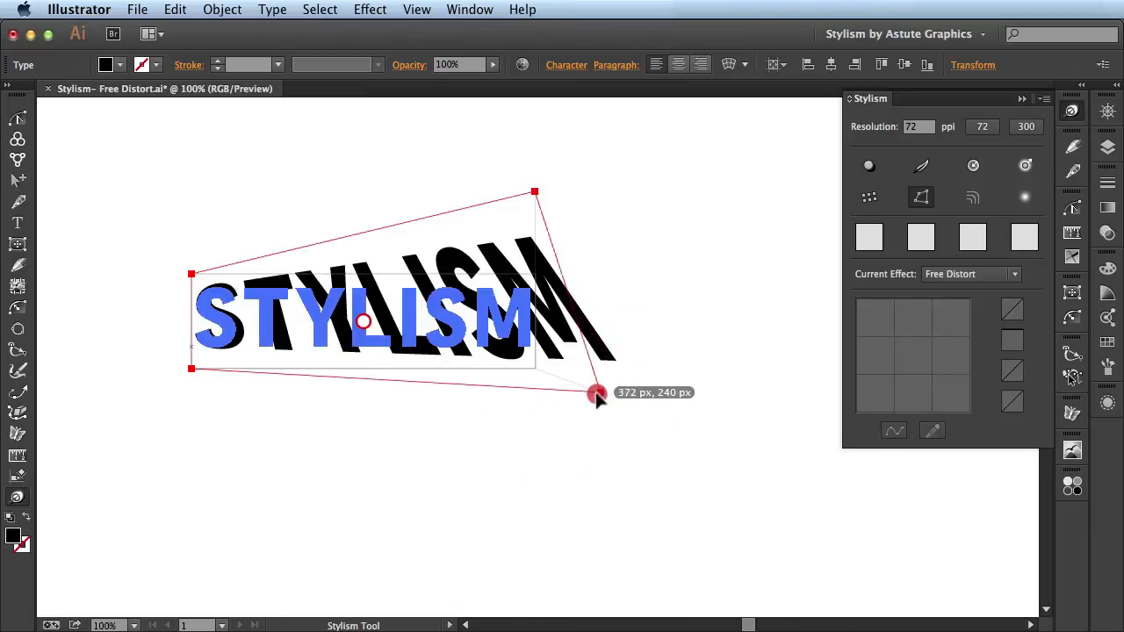
left_click_drag(597, 393, 524, 411)
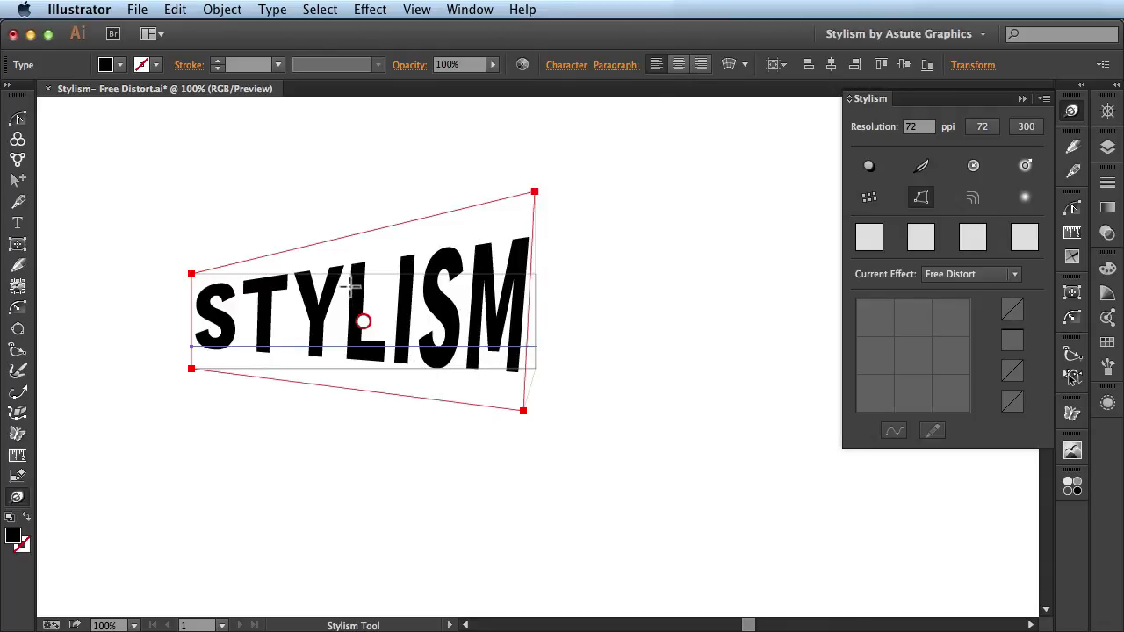
mouse_move(401, 395)
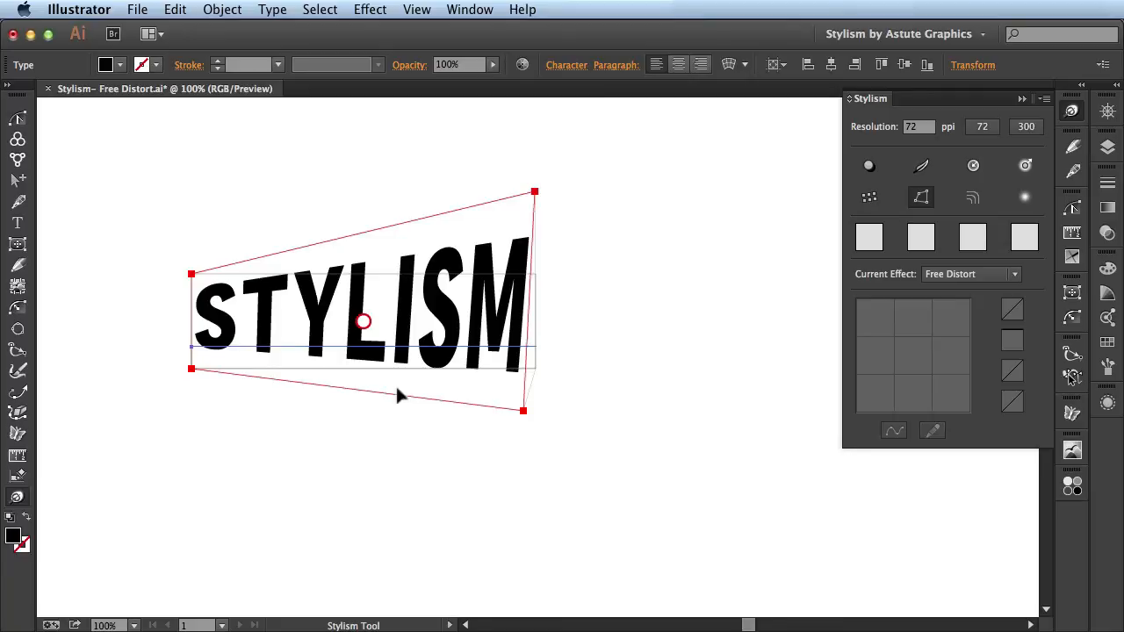
mouse_move(331, 392)
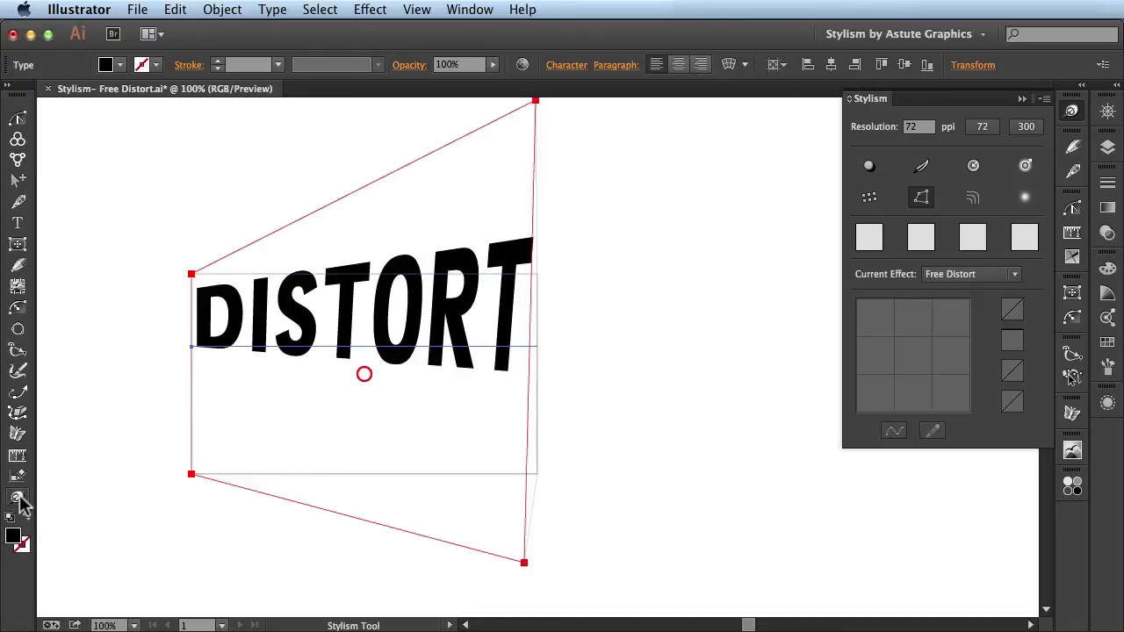
mouse_move(580, 290)
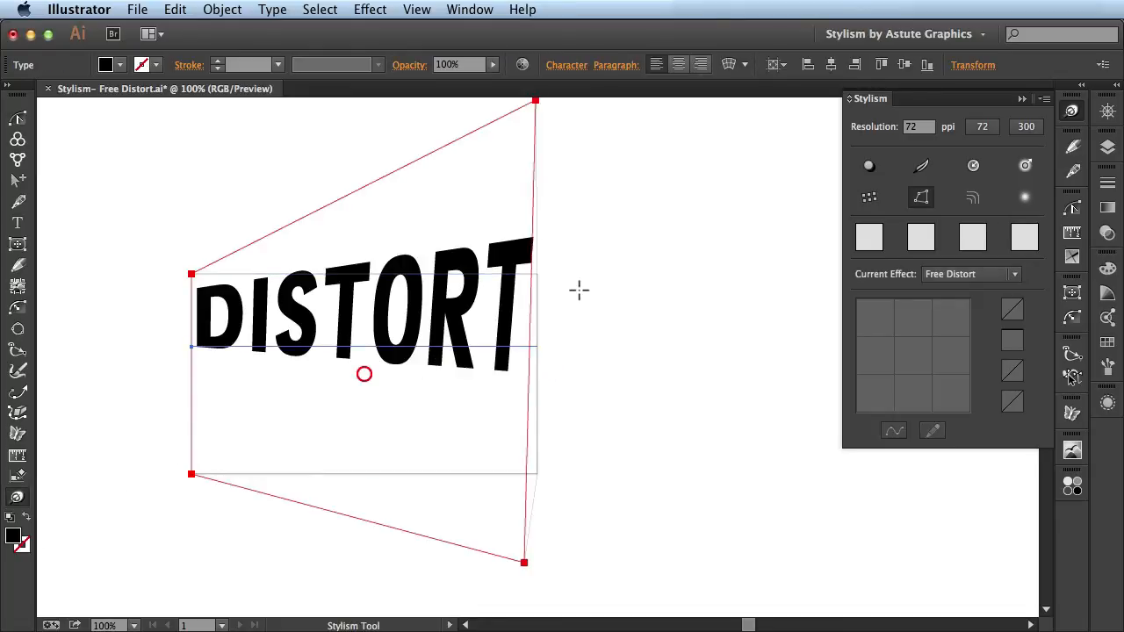